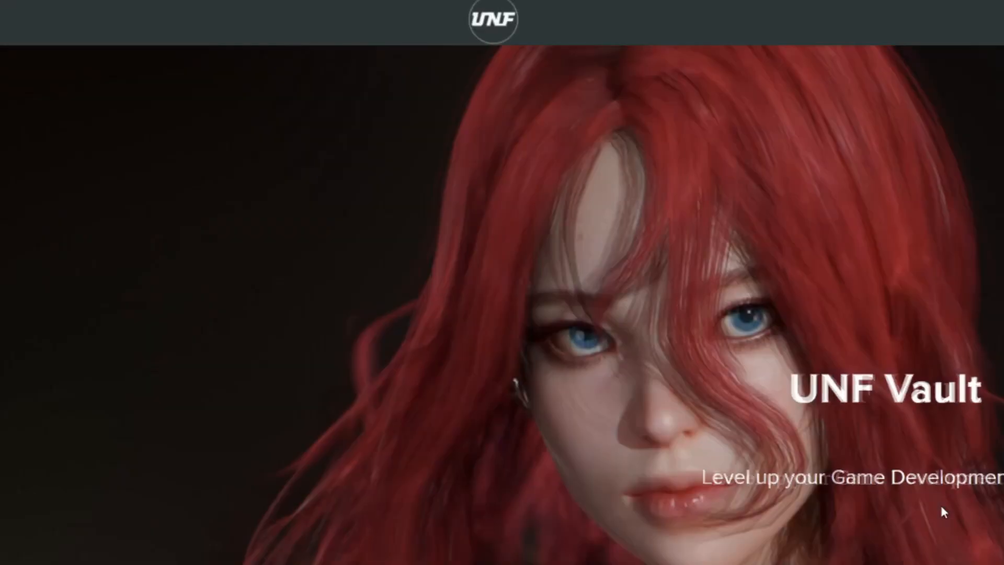
Step: Scroll the UNF Vault course content down to the Frequent Events: Tick lesson
scroll("down", 3)
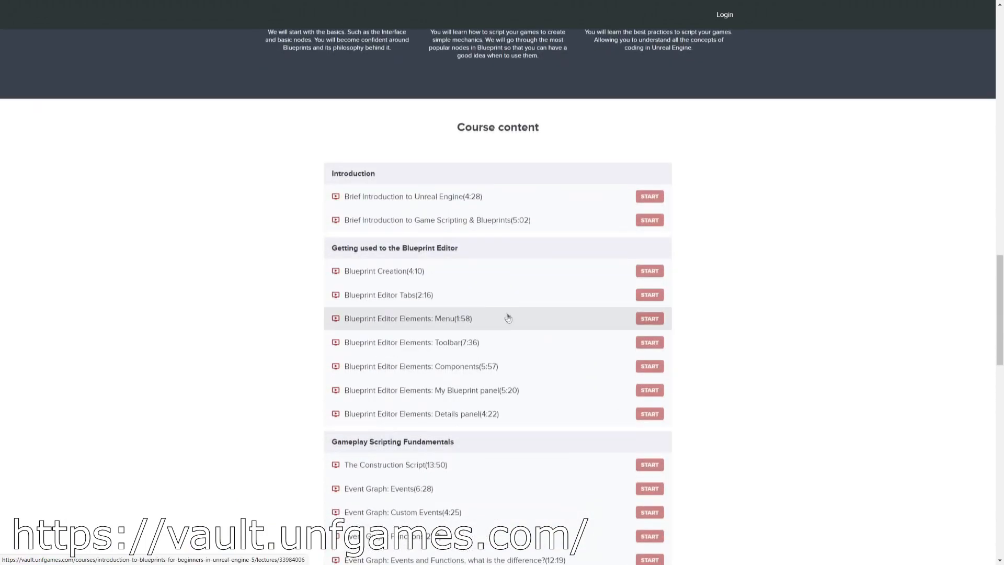
scroll("down", 3)
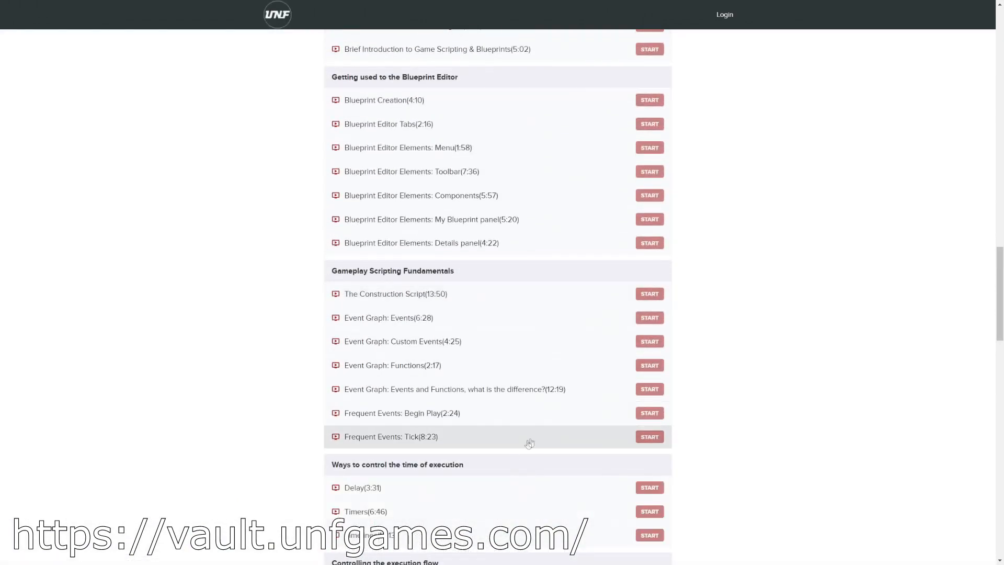
scroll("down", 3)
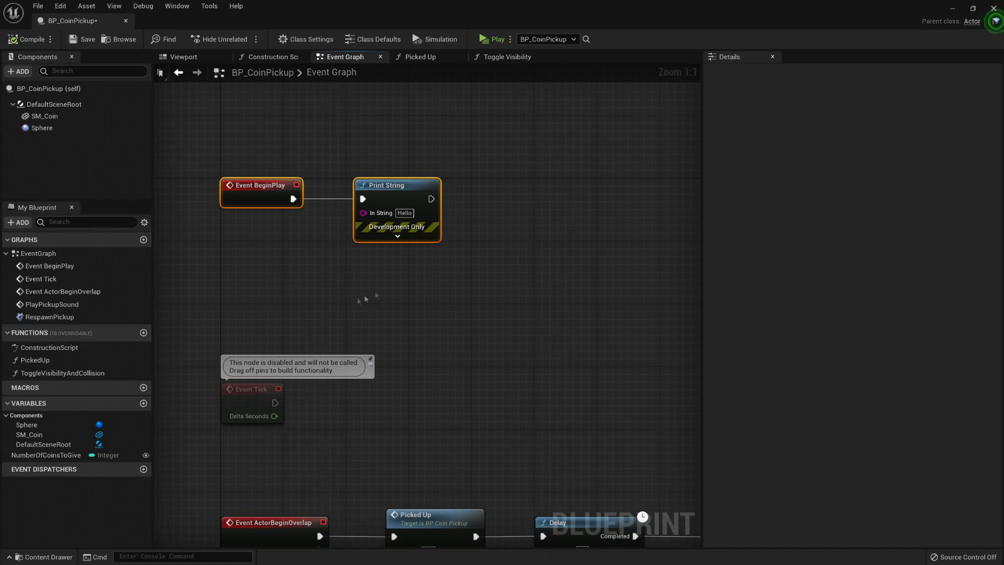
Step: Reconnect the Hello Print String to Event Tick and play the level to test it
left_click(251, 388)
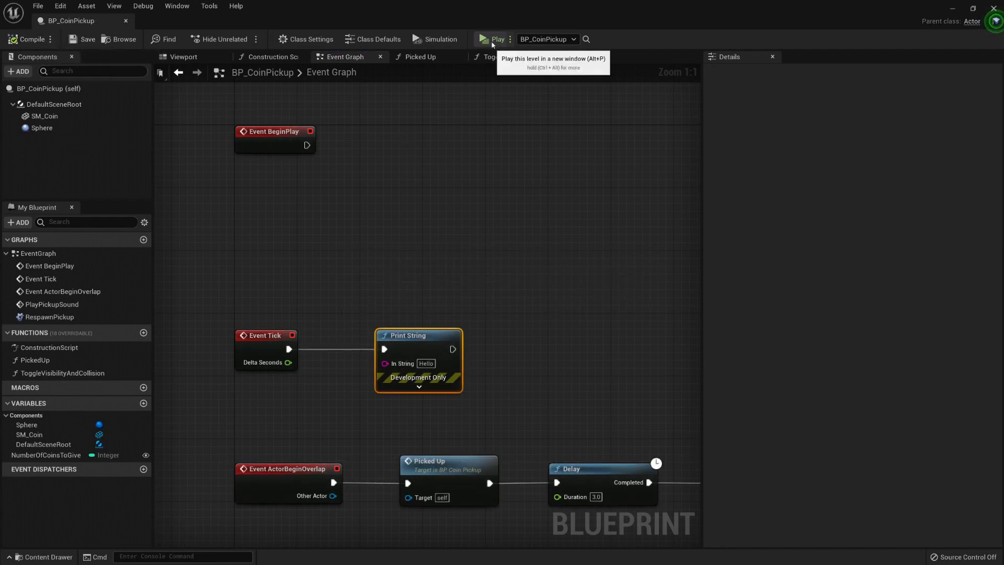
left_click(494, 39)
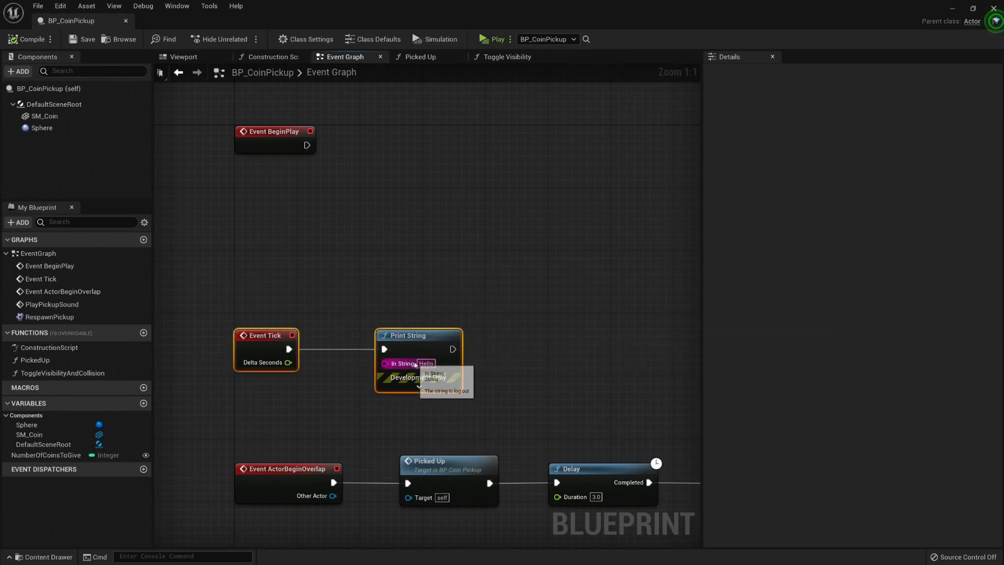
mouse_move(359, 371)
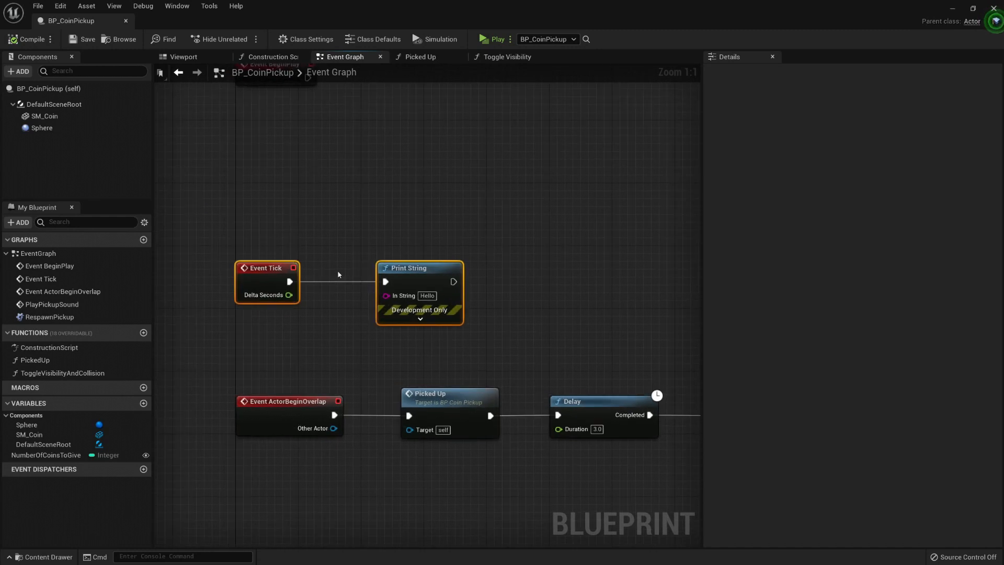
mouse_move(333, 283)
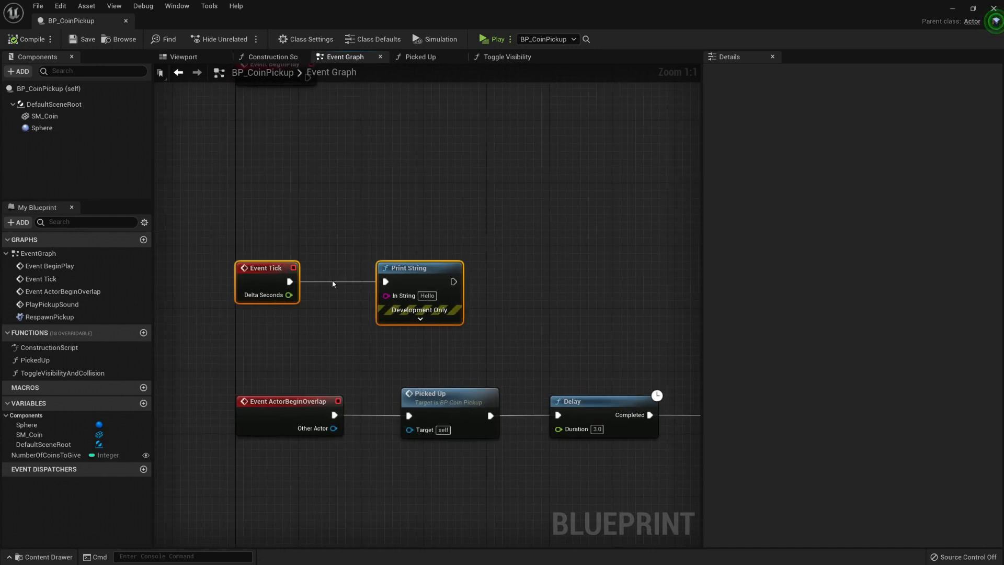
mouse_move(408, 268)
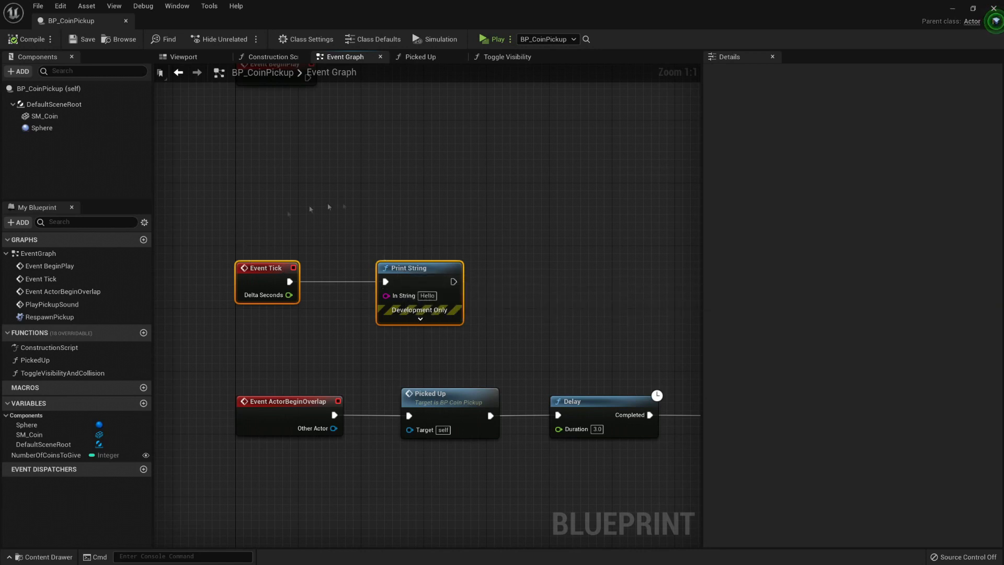
mouse_move(386, 242)
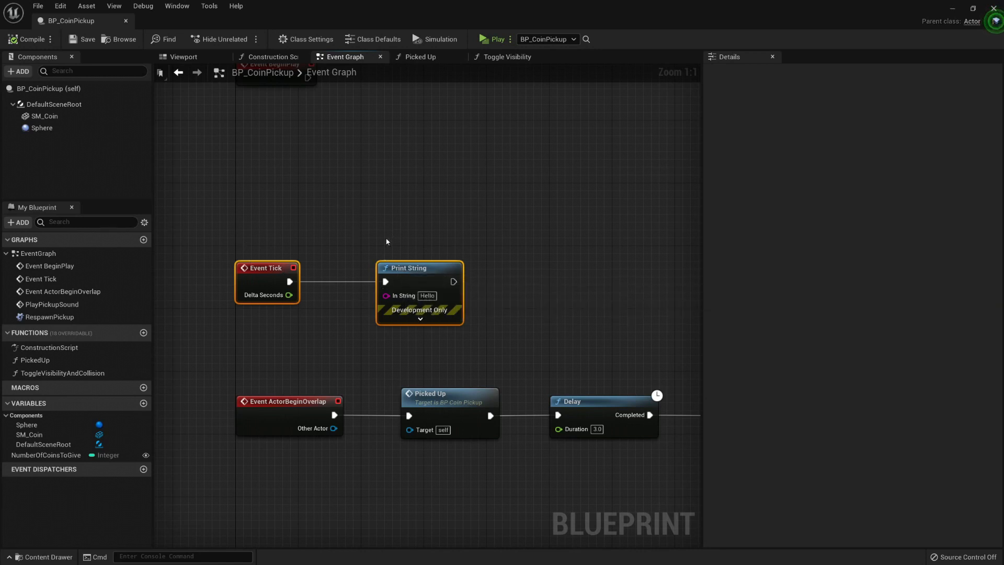
mouse_move(314, 201)
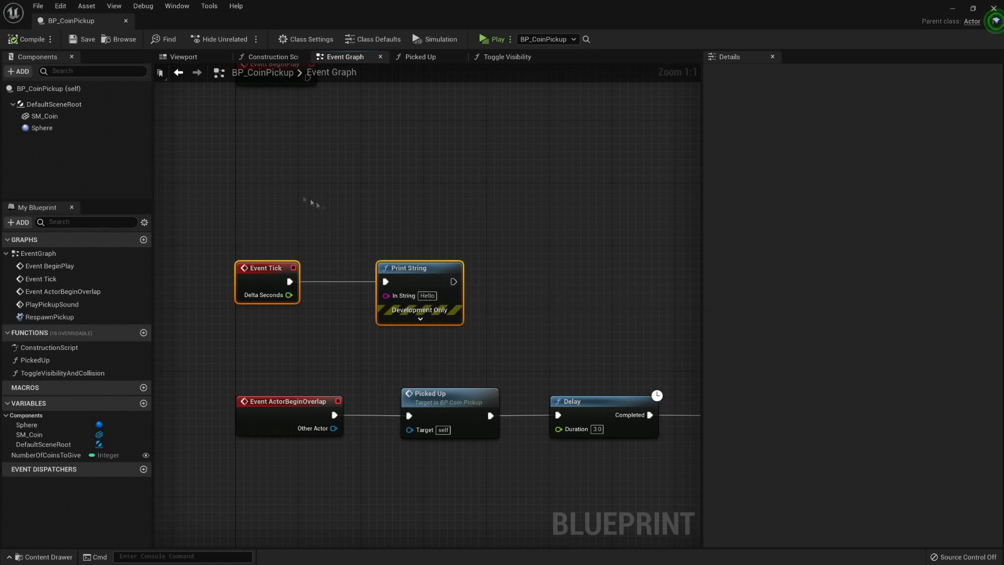
mouse_move(322, 244)
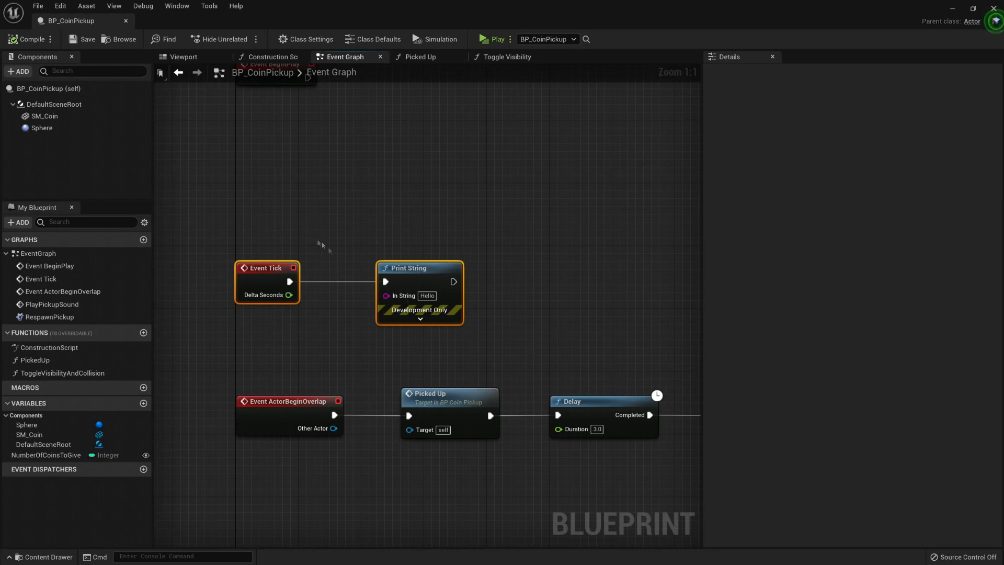
mouse_move(342, 239)
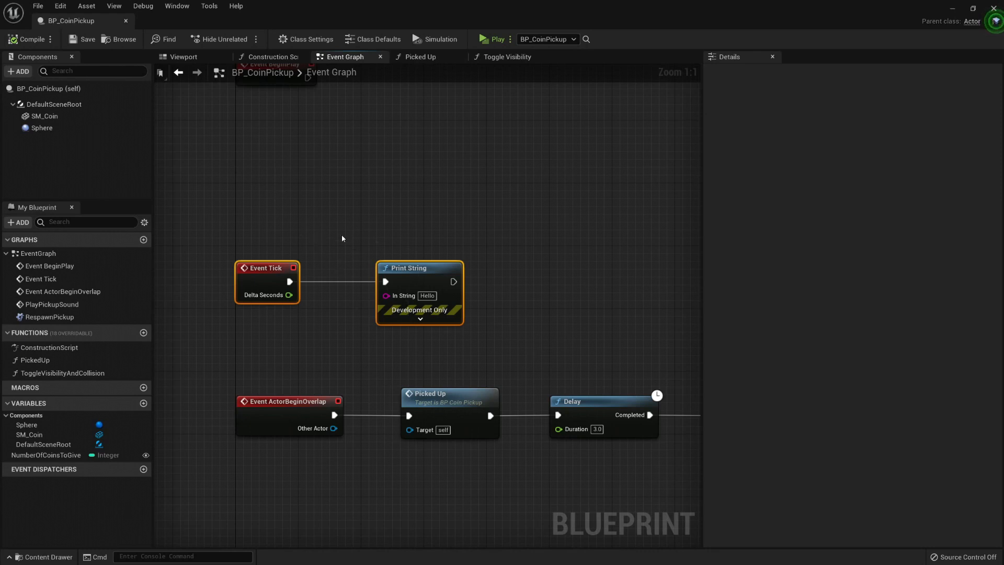
mouse_move(287, 250)
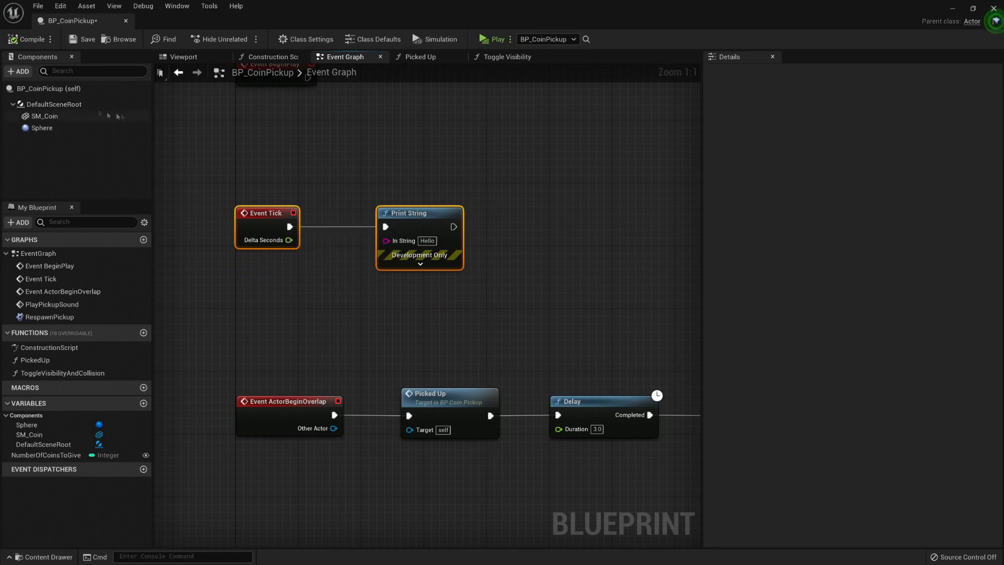
mouse_move(331, 252)
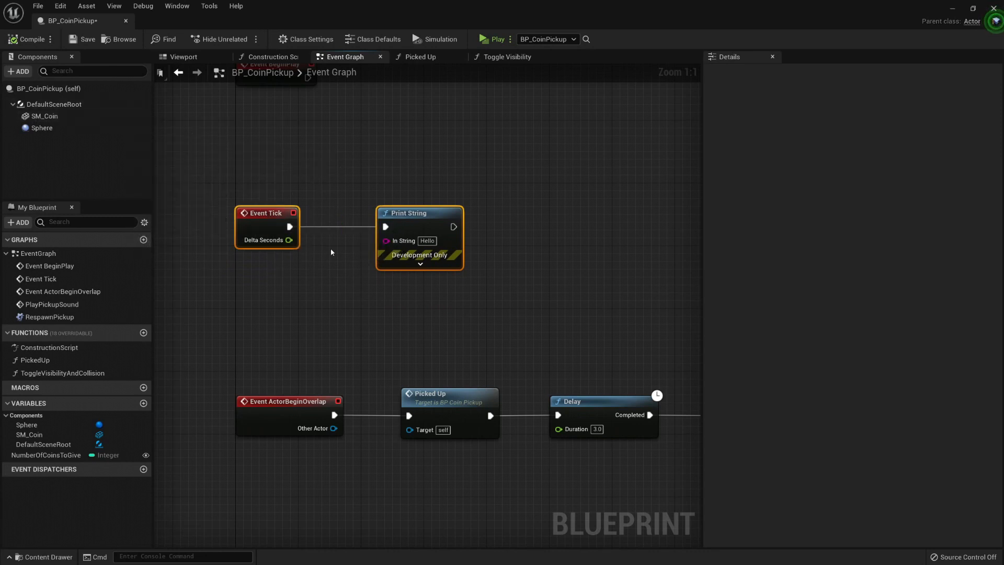
mouse_move(339, 201)
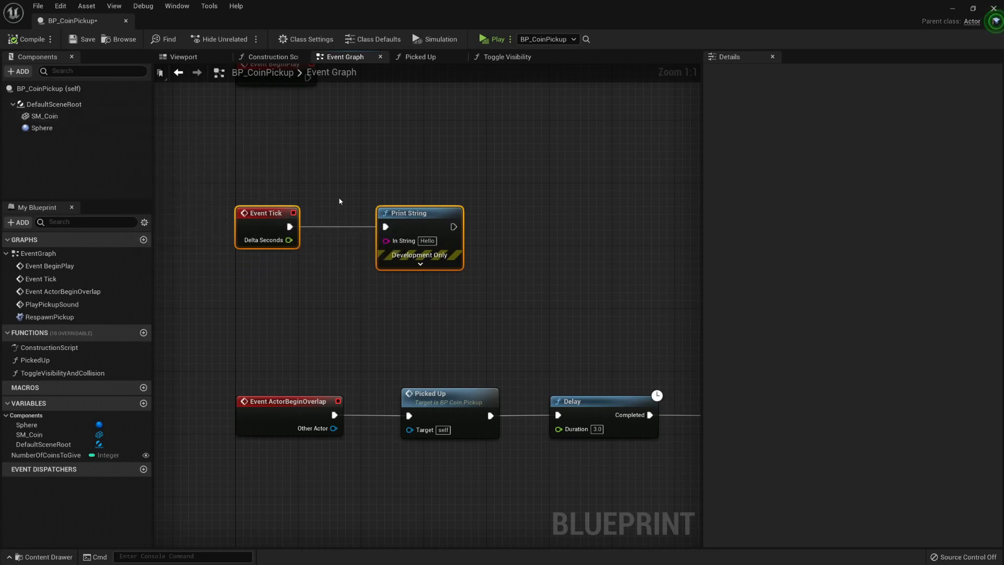
mouse_move(41, 127)
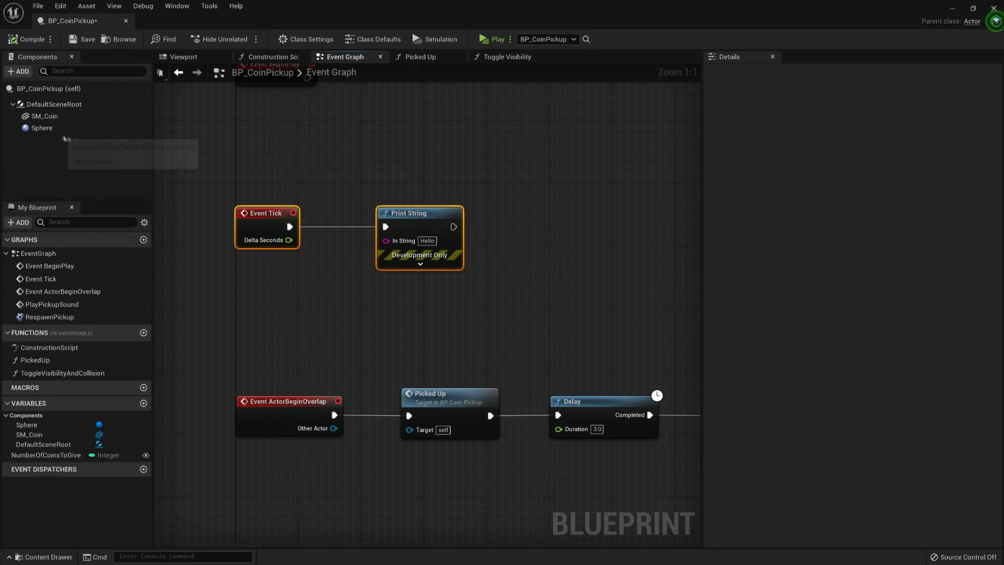
Step: Place SM_Coin, add an AddRelativeLocation node for it, and wire Event Tick in
left_click(44, 116)
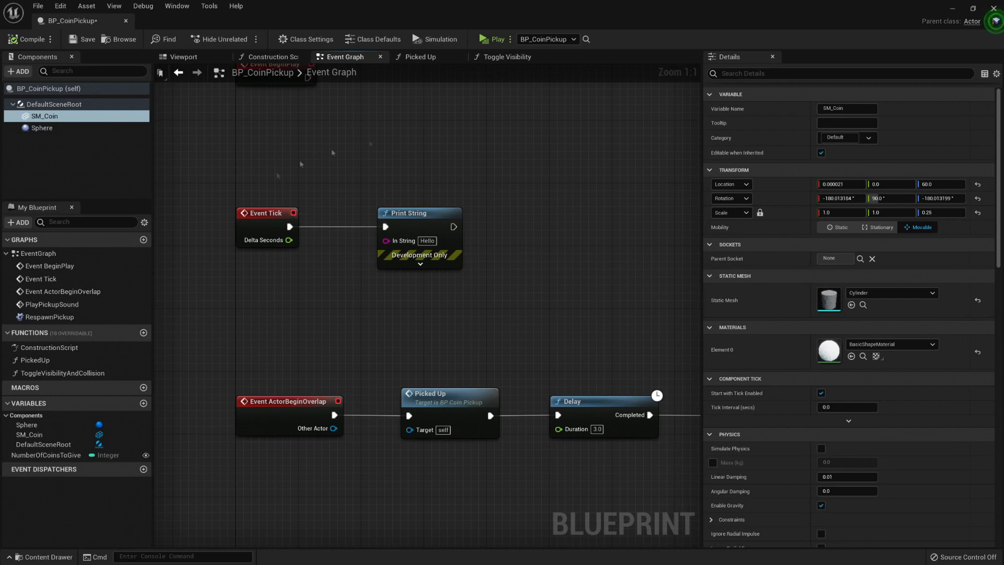
left_click(420, 213)
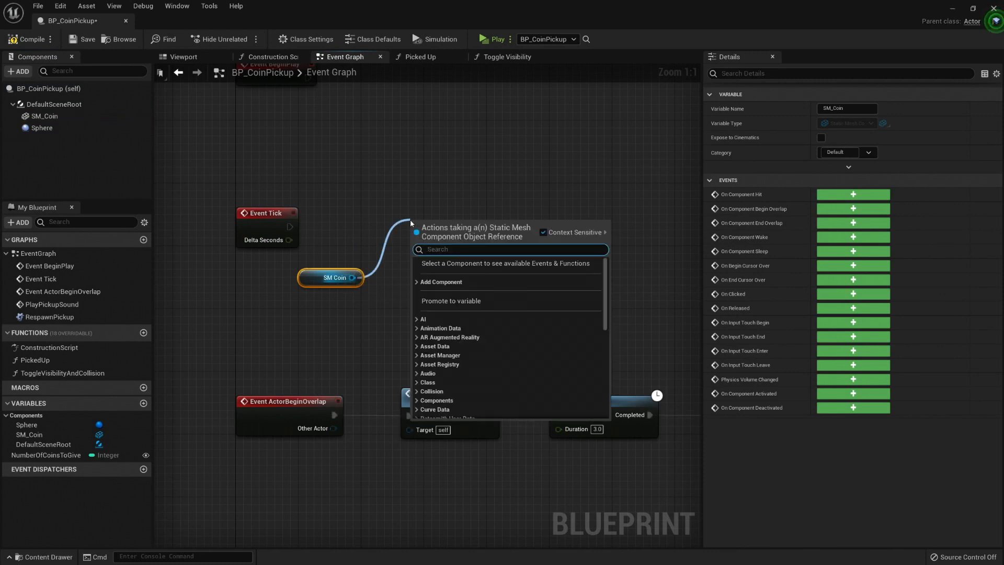
type("add")
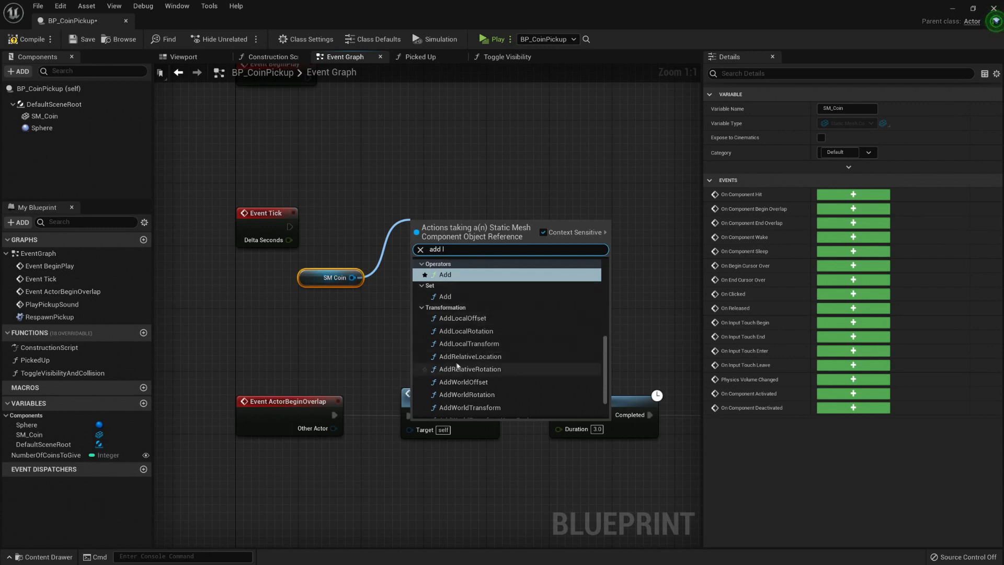
left_click(469, 357)
type("1")
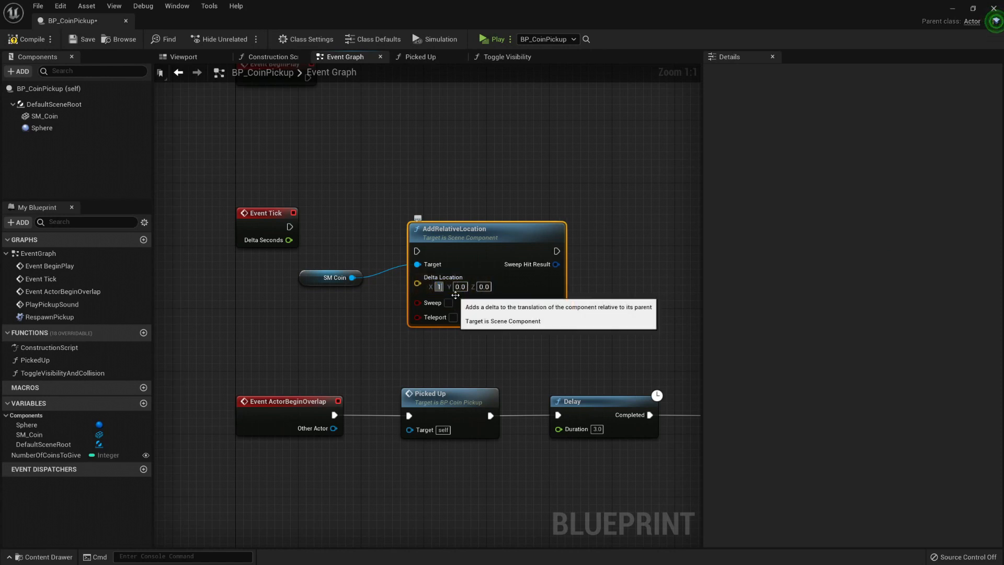
left_click_drag(288, 226, 417, 251)
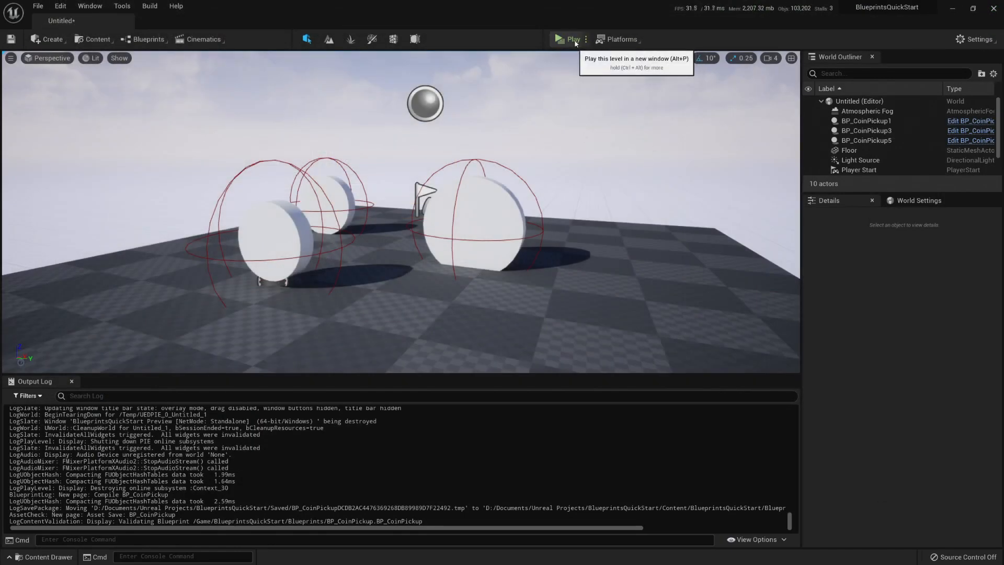
Step: Play the level to watch the coins move, then select the SM Coin and AddRelativeLocation nodes
left_click(571, 39)
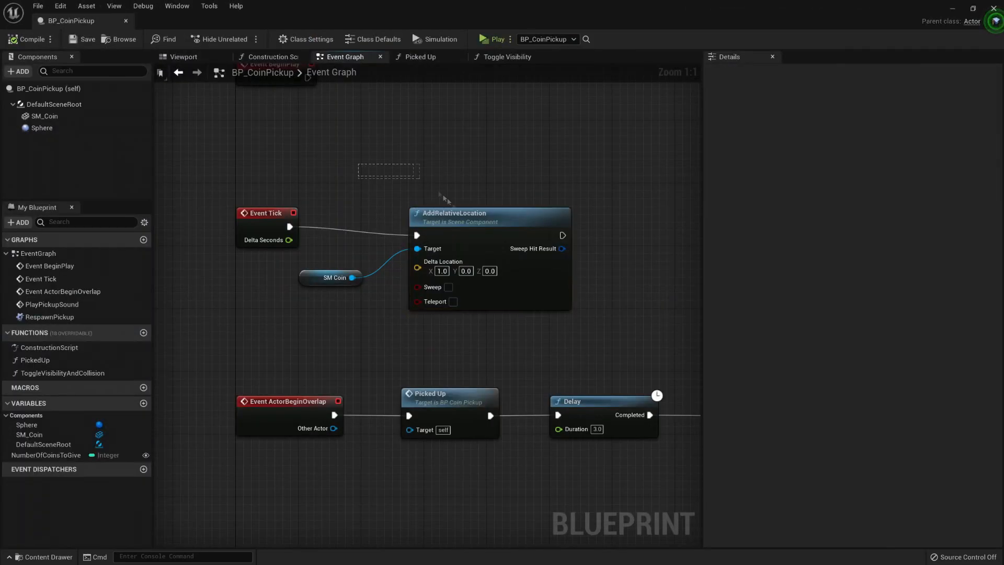
left_click(487, 218)
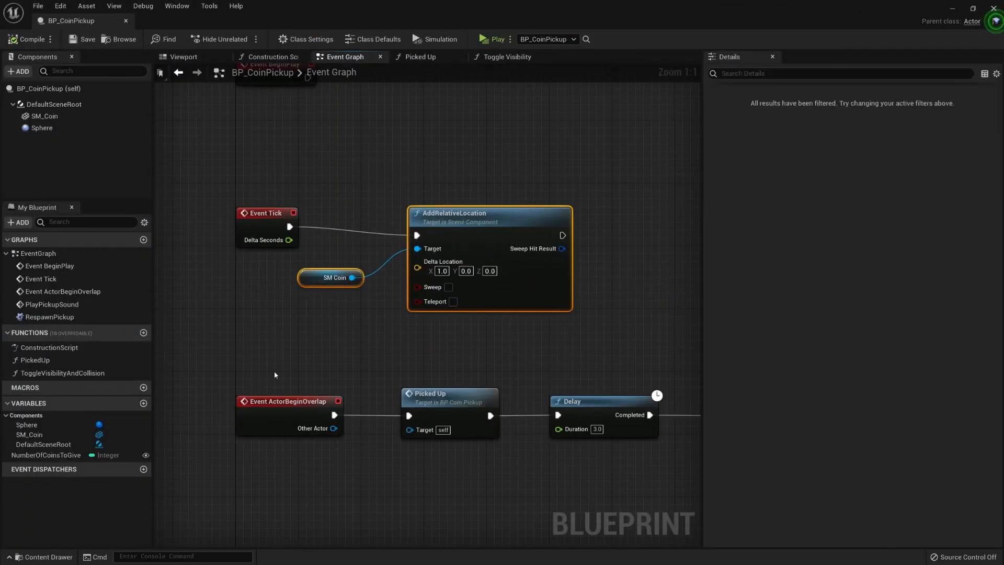
mouse_move(446, 199)
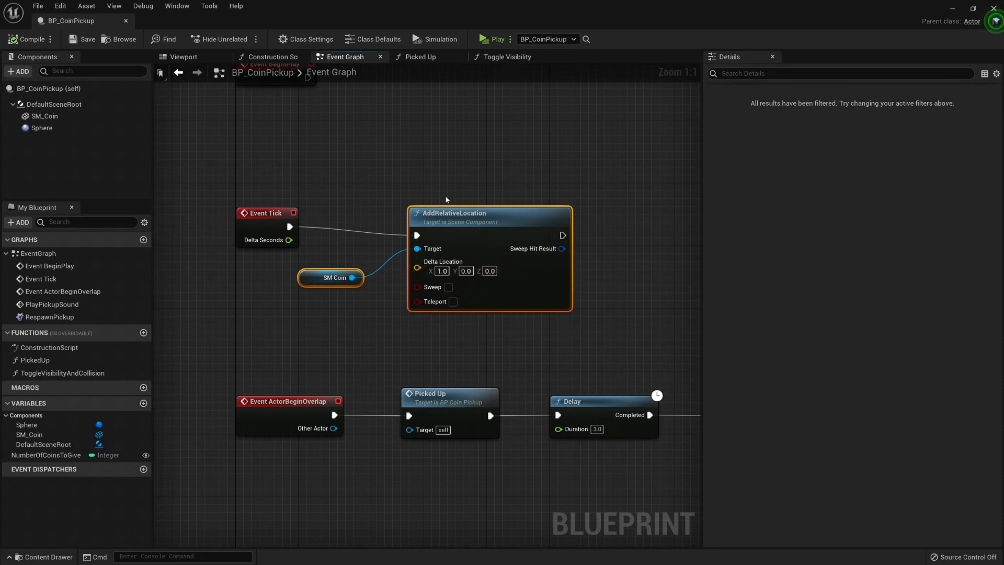
mouse_move(464, 271)
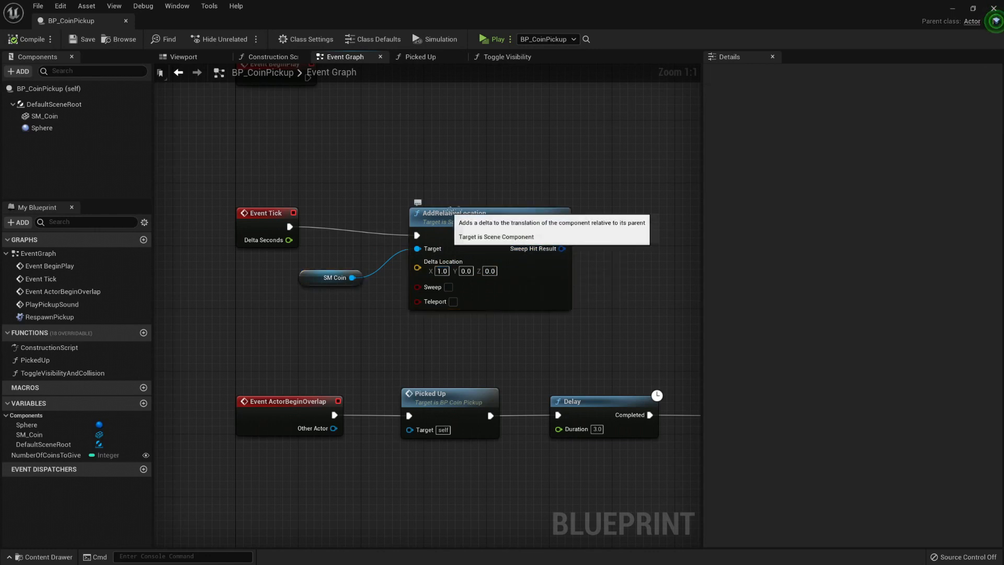
left_click_drag(169, 78, 743, 374)
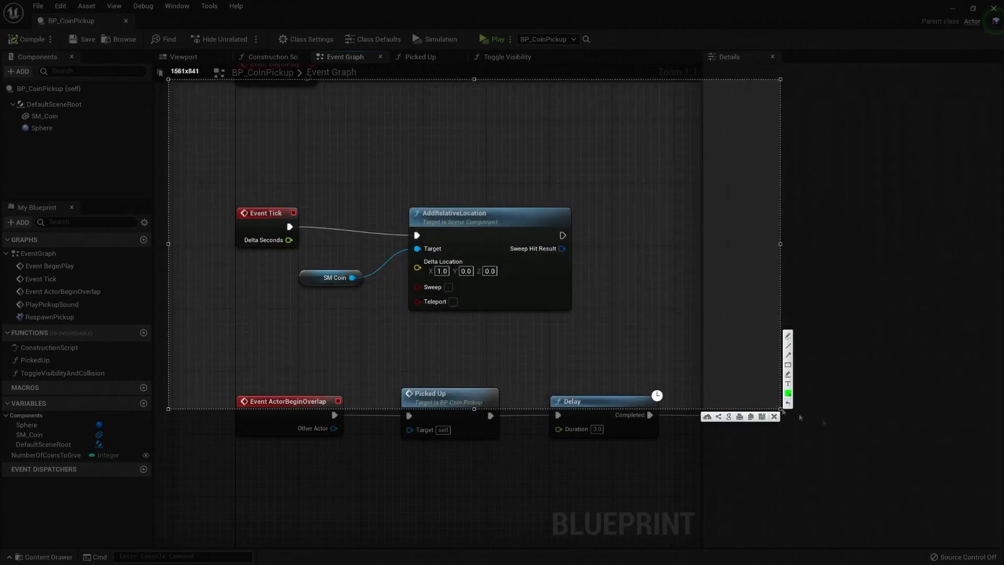
left_click(788, 393)
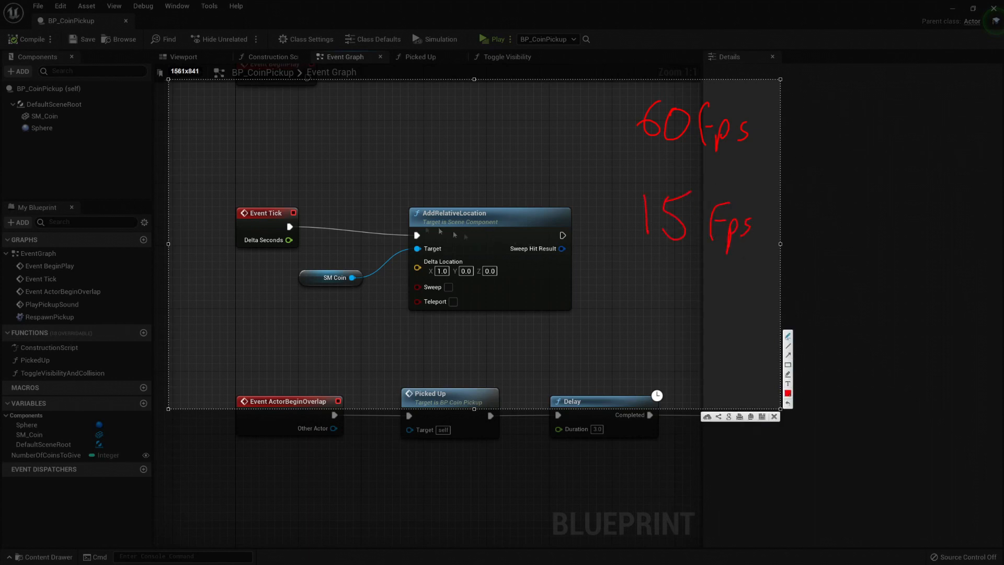
mouse_move(364, 243)
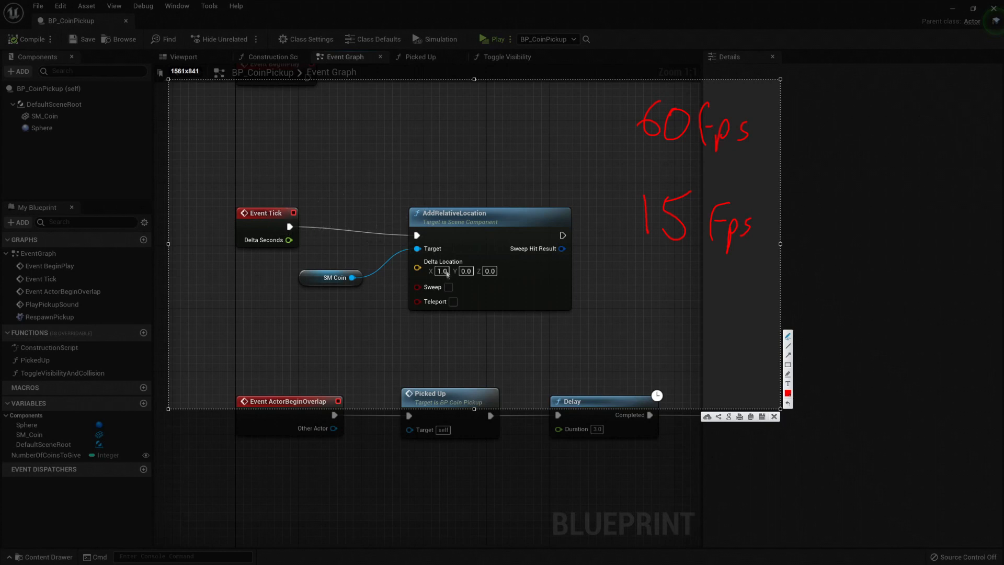
mouse_move(463, 137)
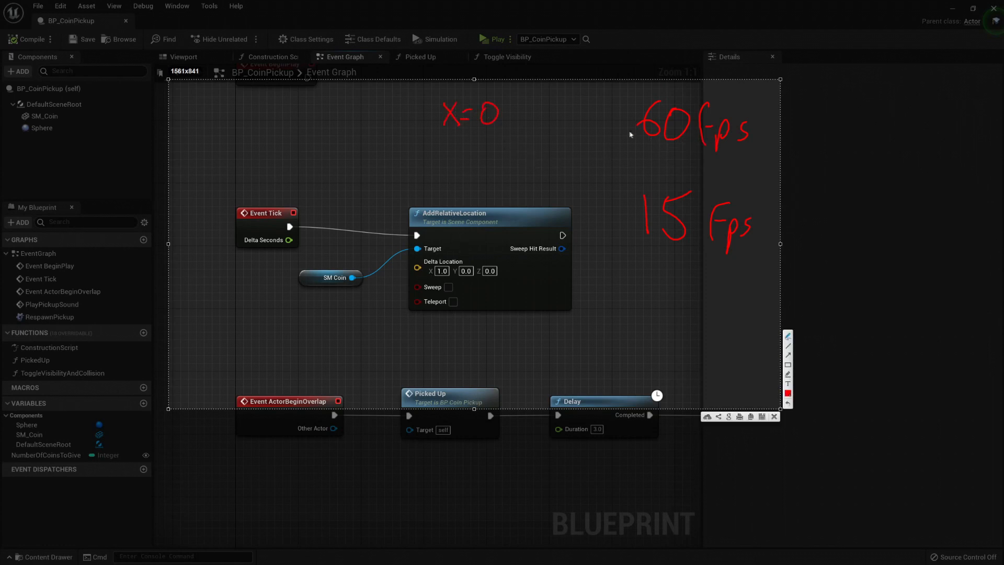
mouse_move(681, 146)
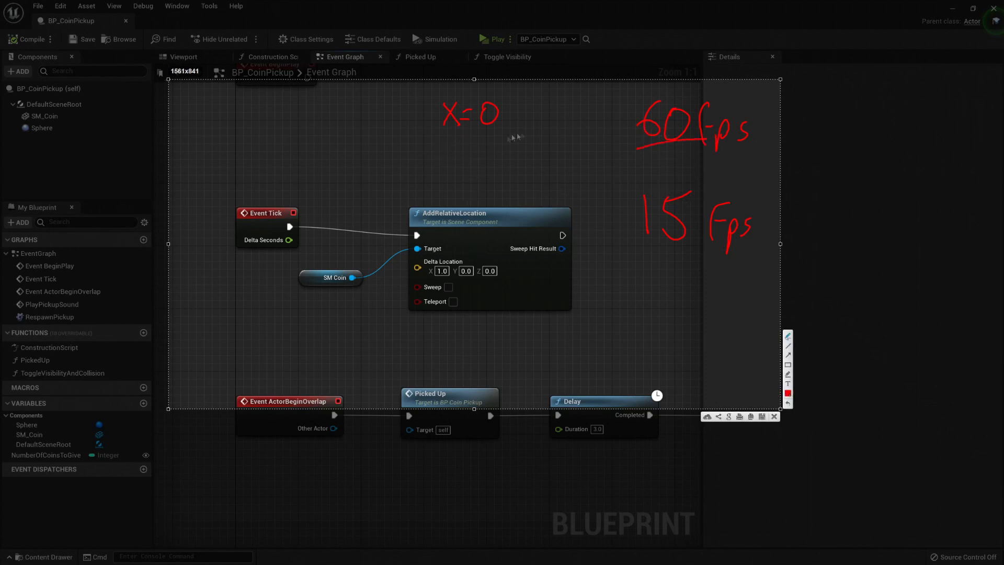
mouse_move(543, 140)
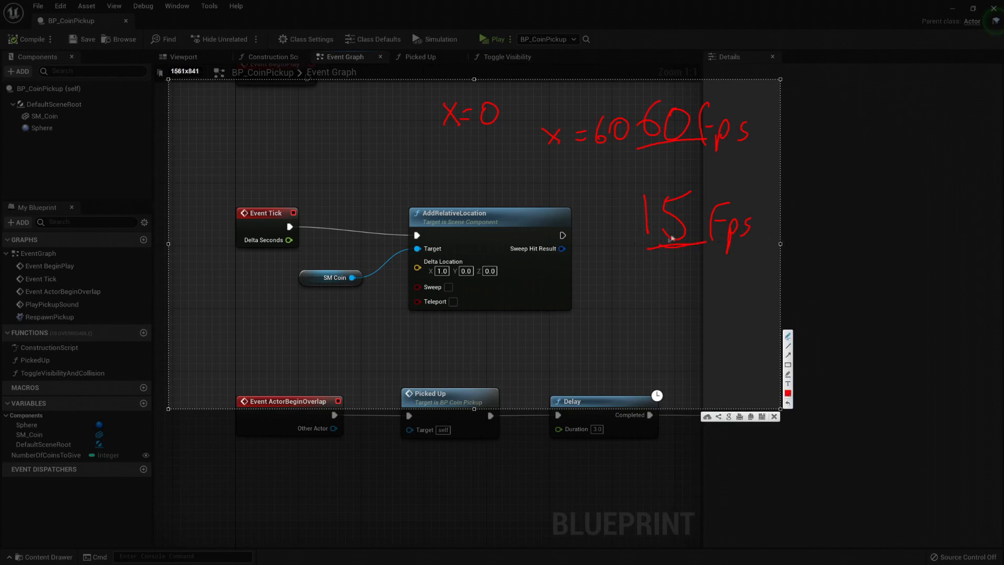
mouse_move(549, 222)
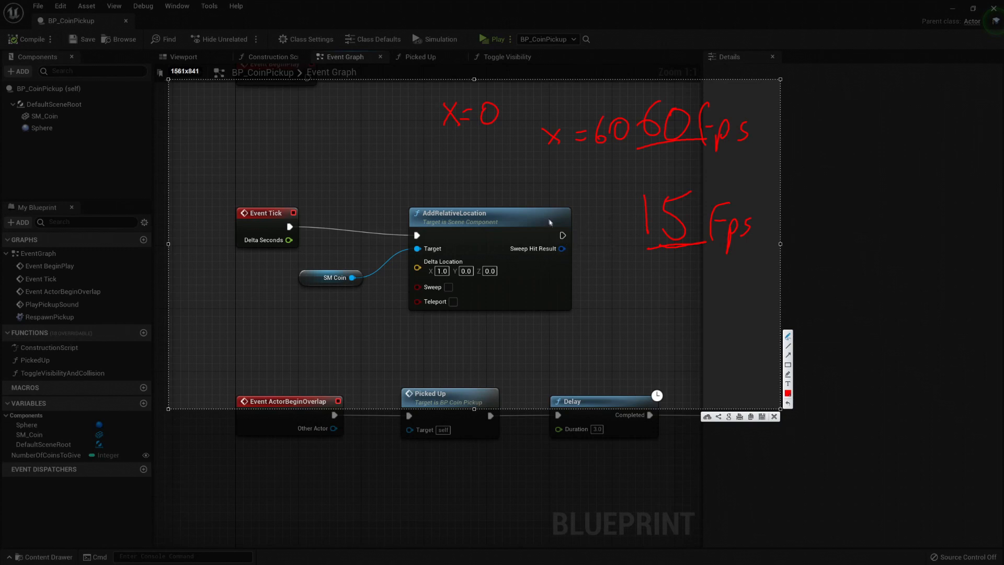
left_click_drag(548, 214, 589, 205)
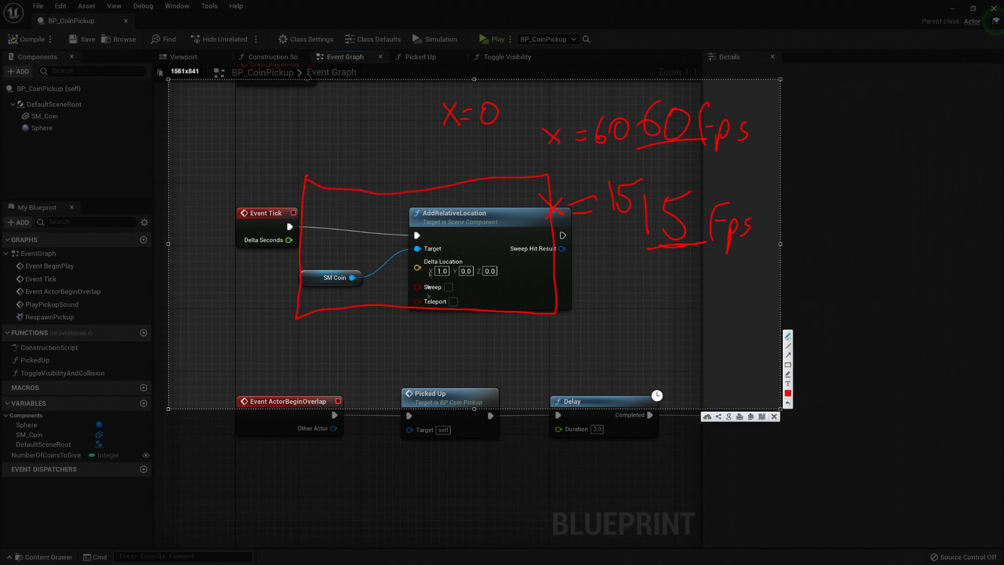
mouse_move(527, 243)
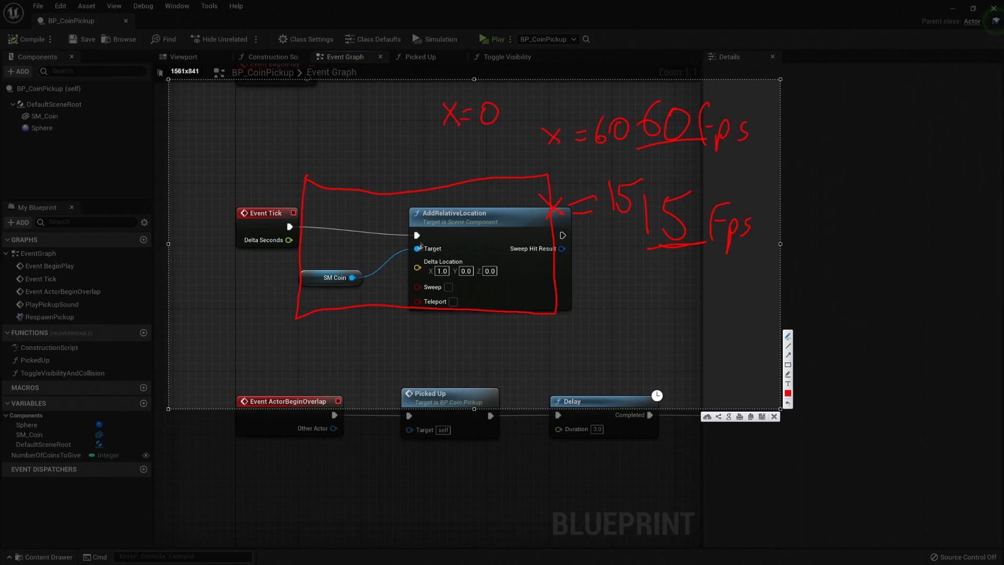
mouse_move(730, 270)
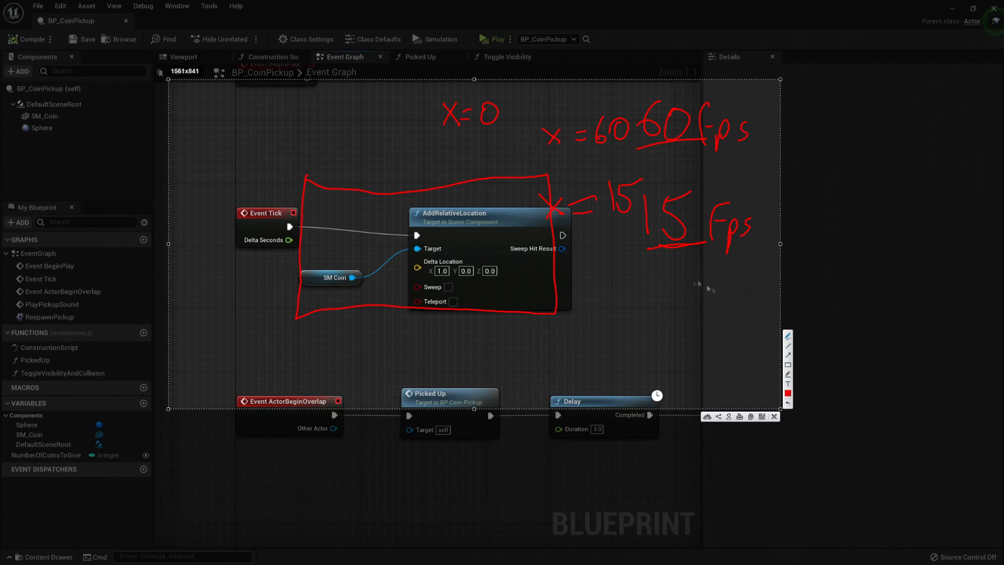
mouse_move(701, 248)
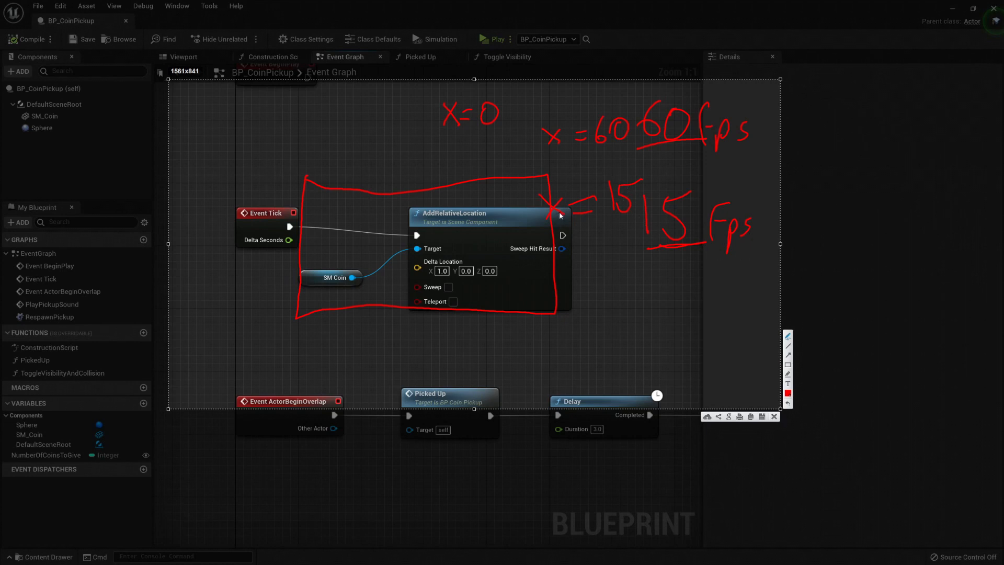
mouse_move(633, 261)
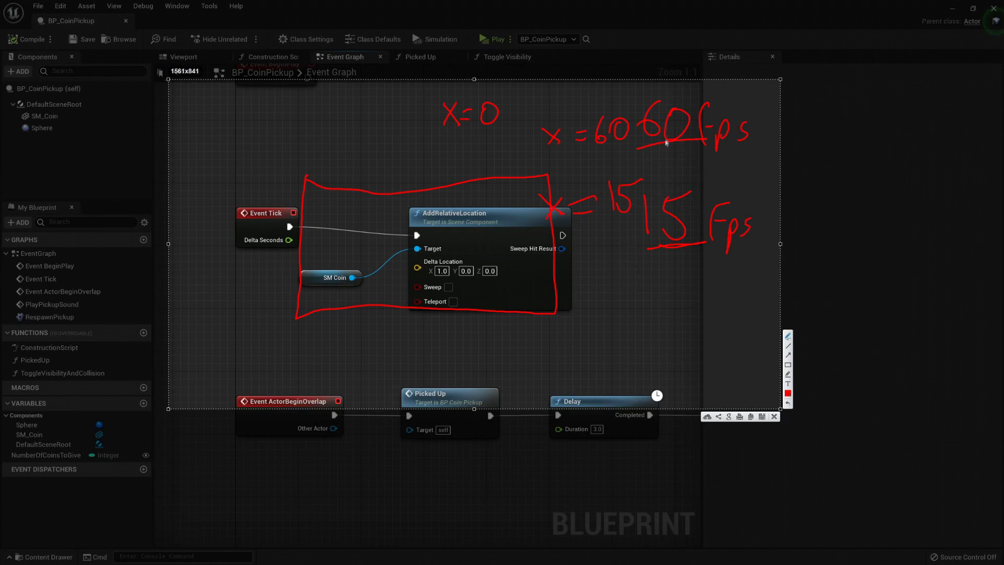
mouse_move(704, 163)
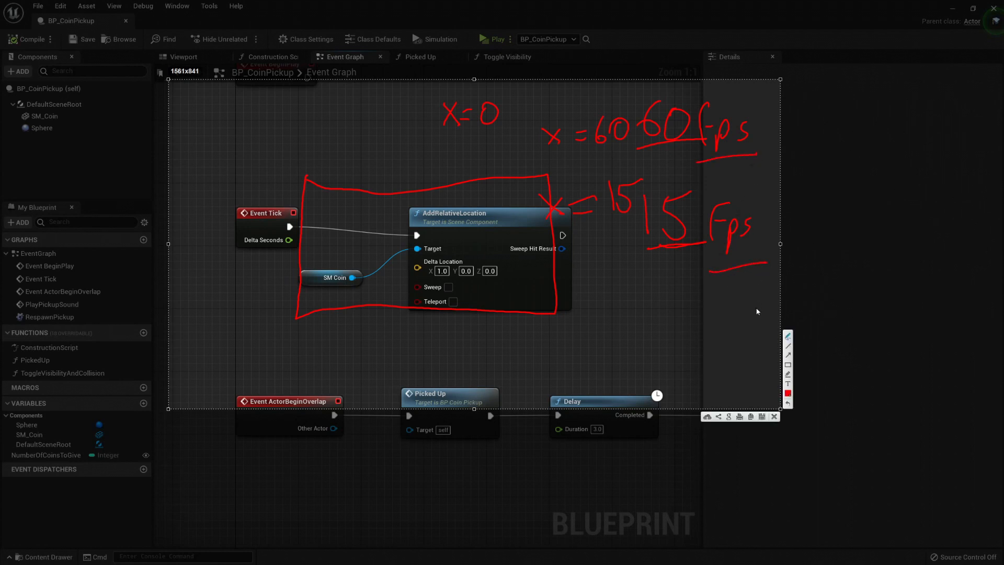
mouse_move(577, 243)
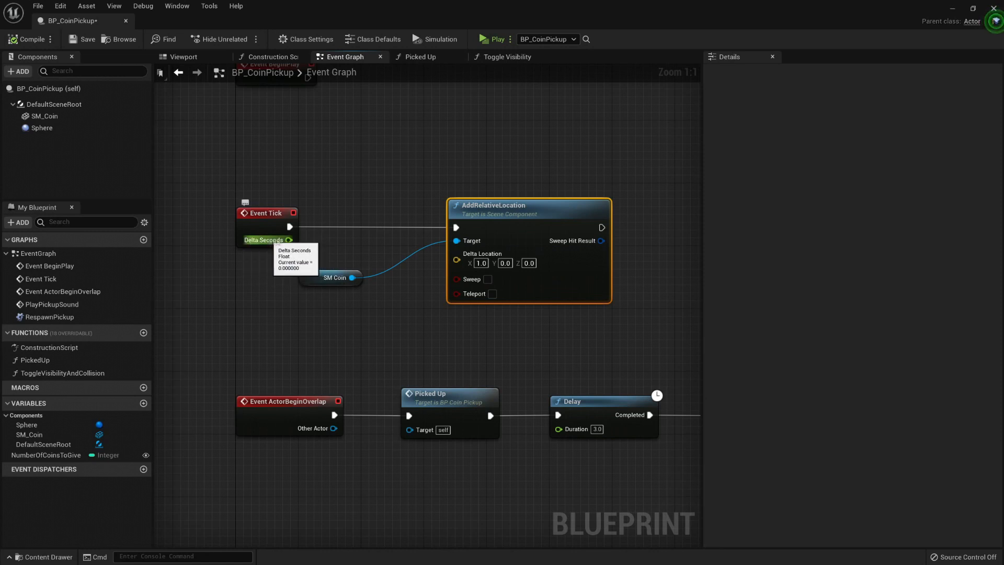
mouse_move(294, 283)
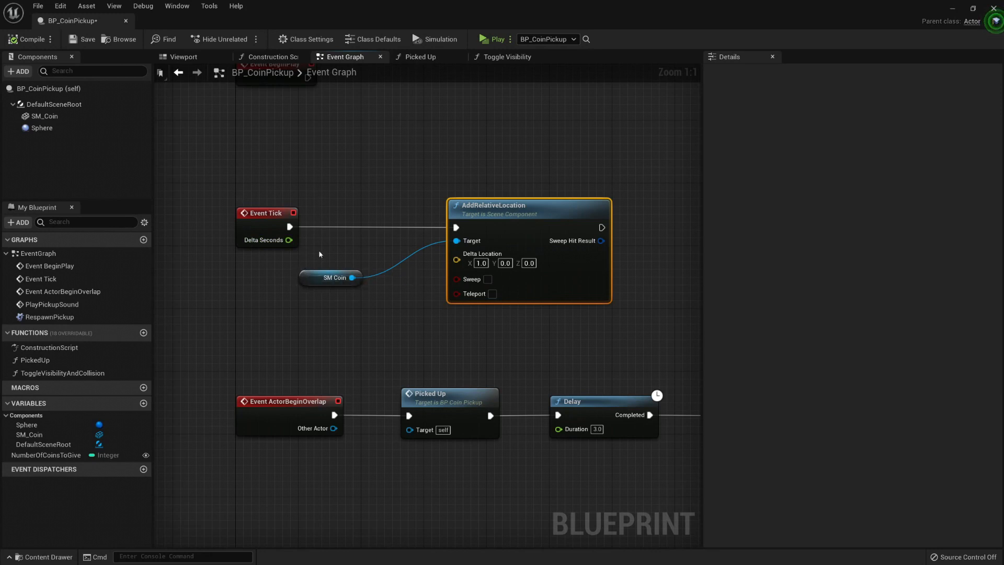
mouse_move(333, 272)
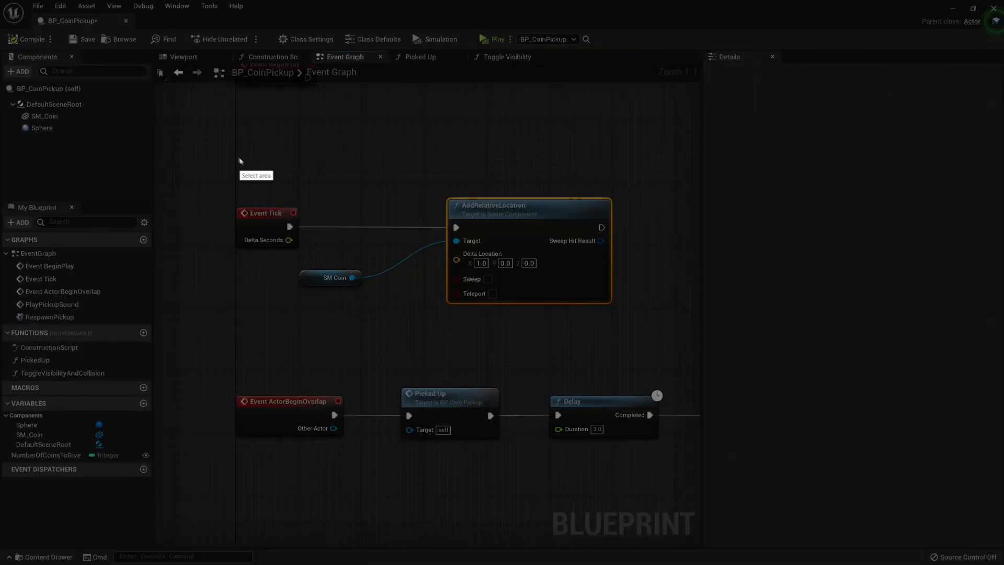
left_click_drag(240, 160, 673, 364)
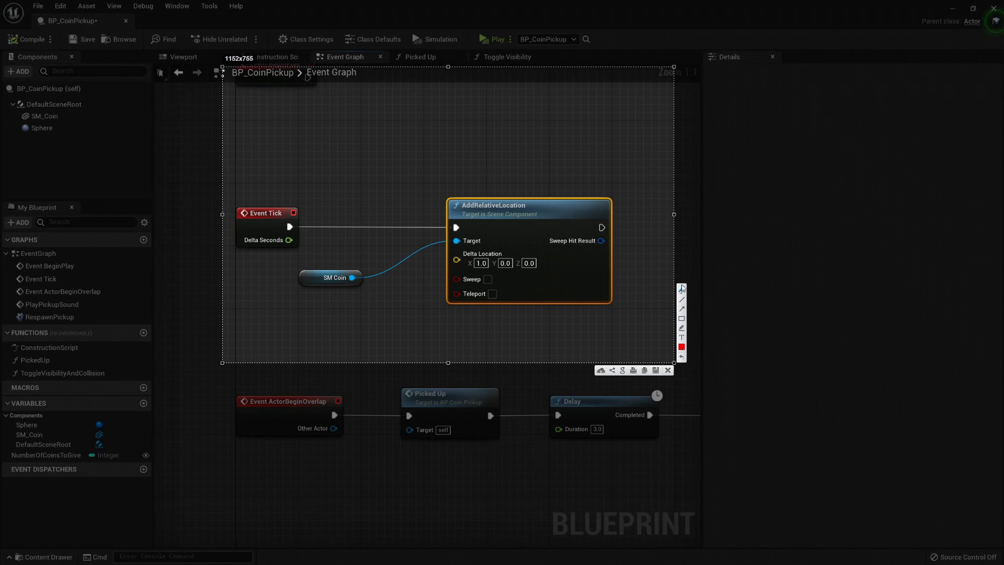
mouse_move(298, 212)
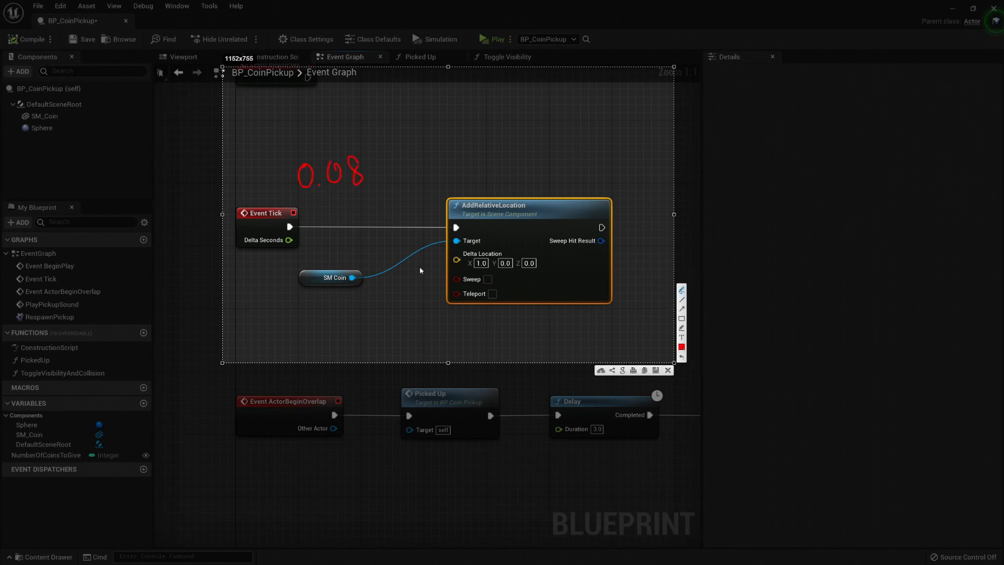
mouse_move(488, 272)
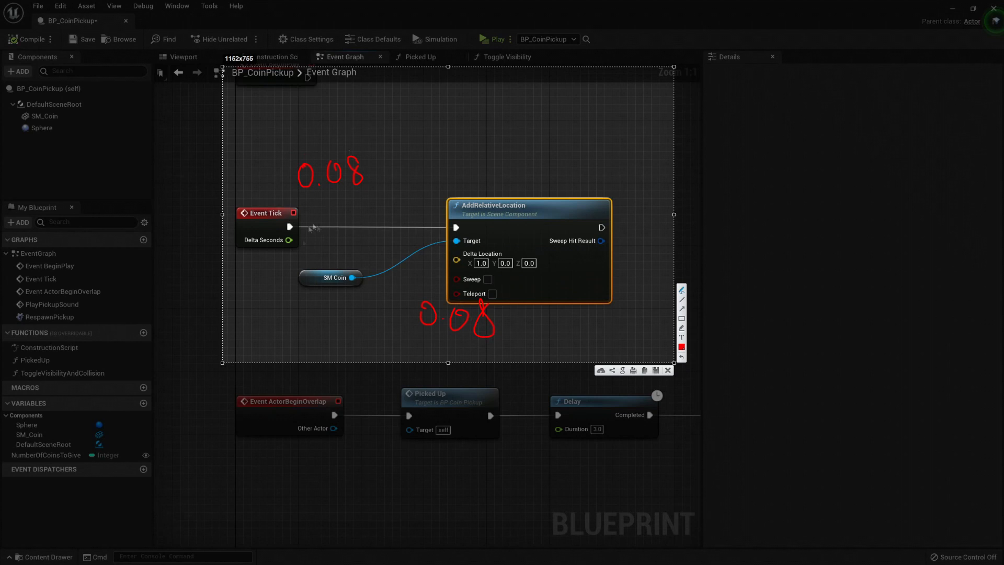
mouse_move(289, 129)
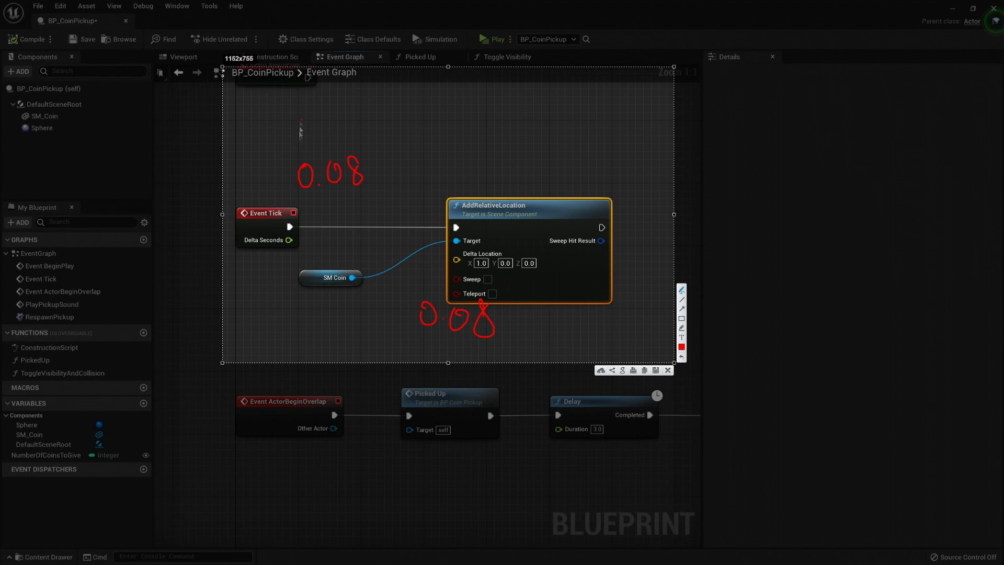
left_click_drag(297, 134, 359, 115)
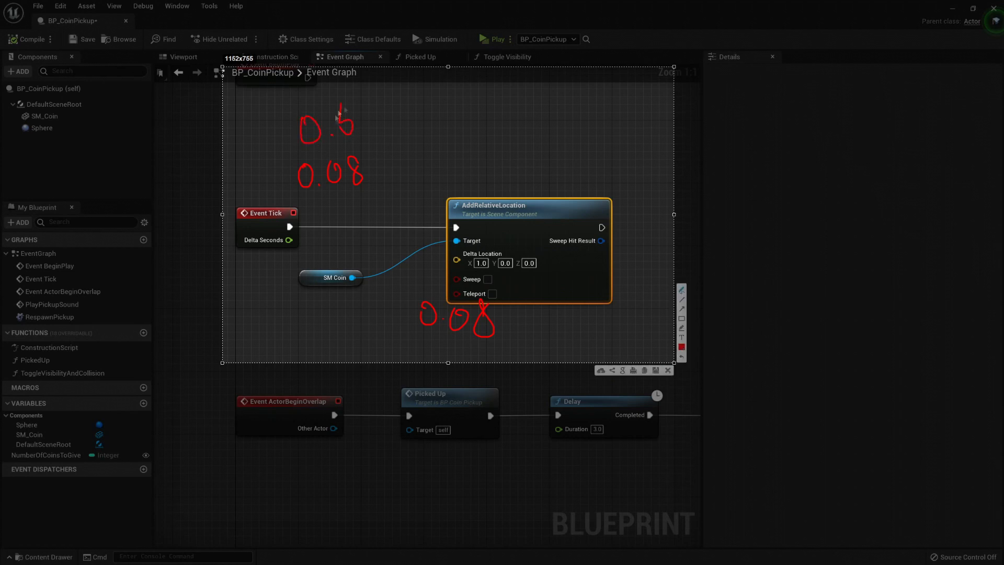
left_click_drag(339, 102, 369, 96)
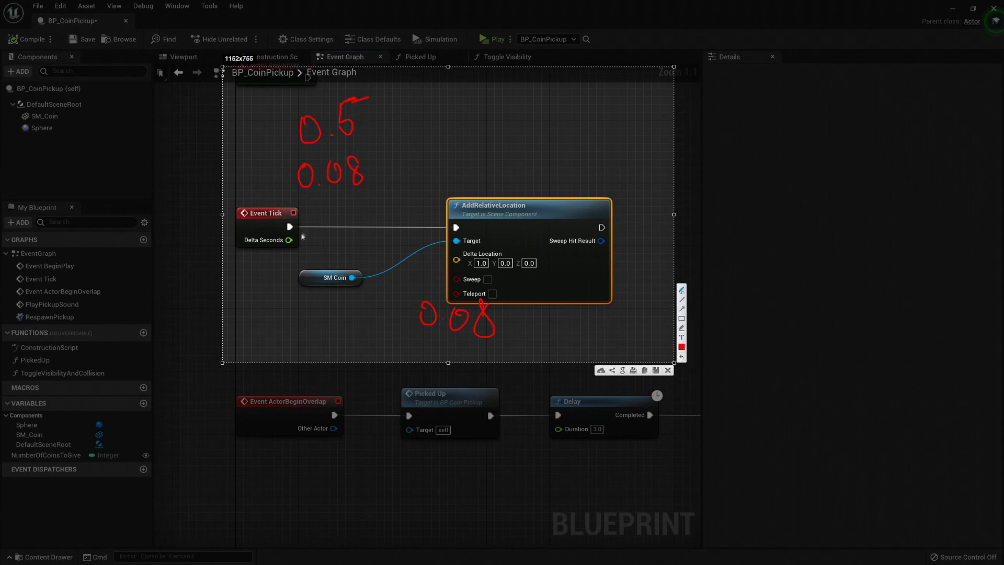
mouse_move(345, 171)
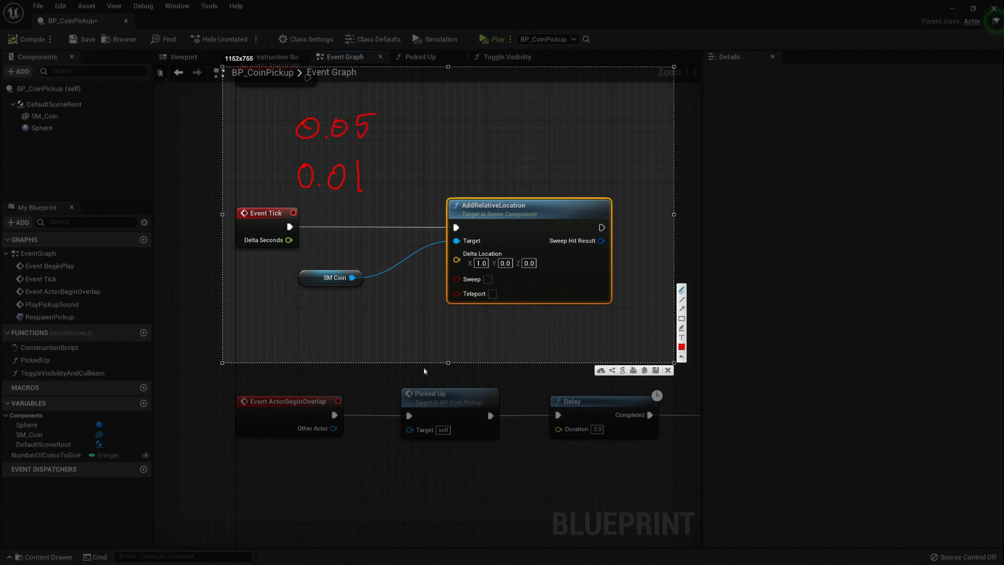
mouse_move(373, 160)
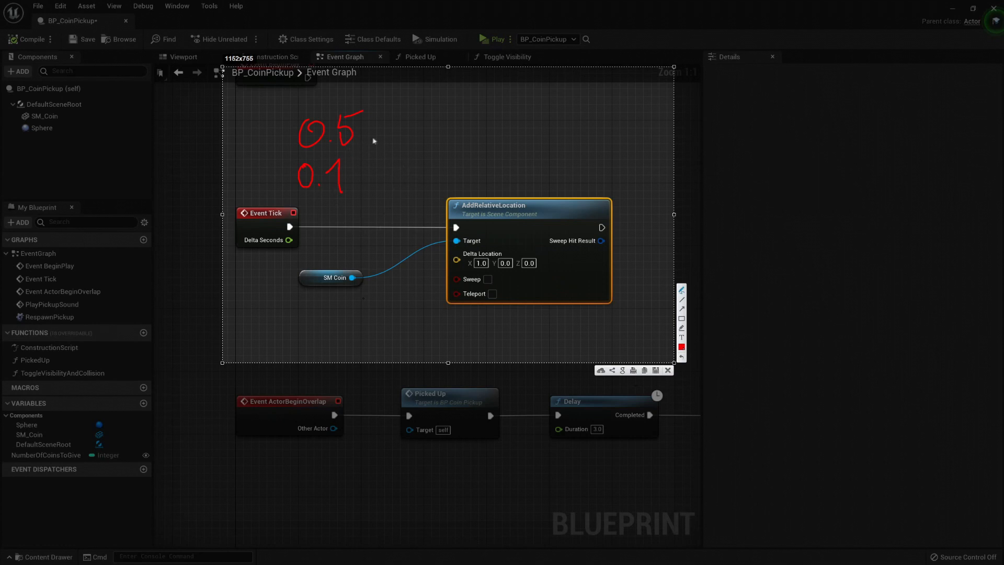
mouse_move(527, 101)
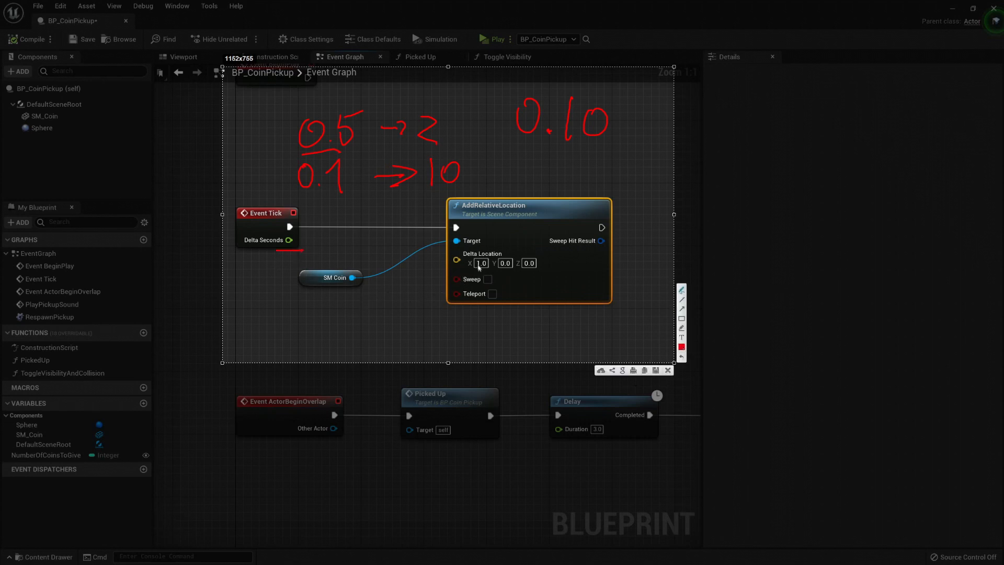
left_click(481, 263)
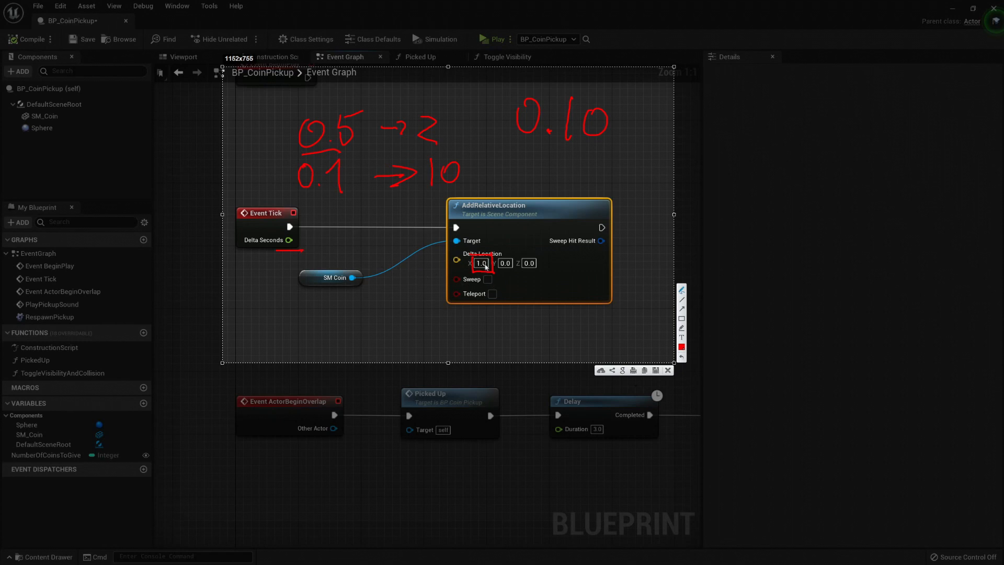
mouse_move(359, 149)
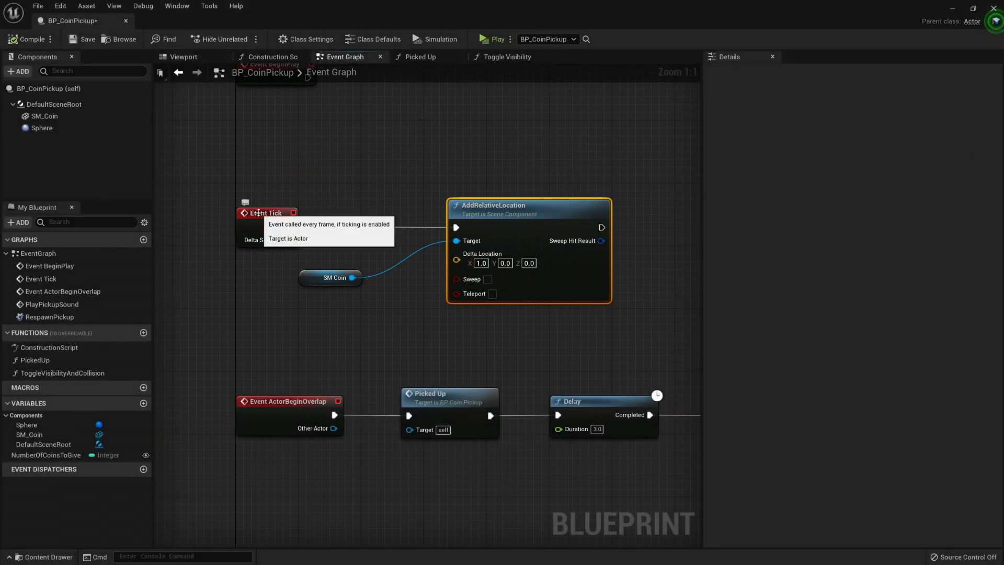
mouse_move(387, 319)
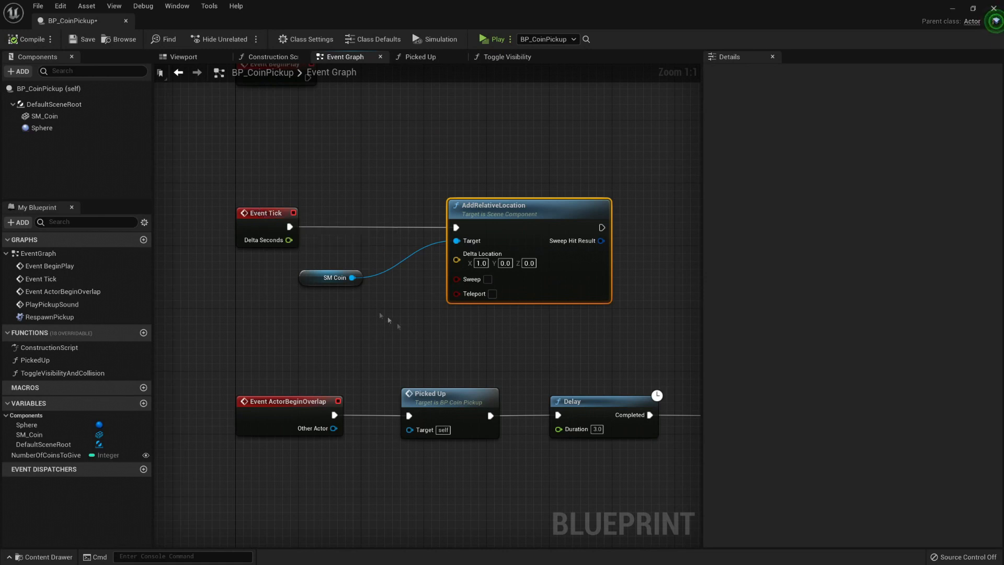
Step: Split Delta Location and drive its X with Delta Seconds multiplied by 5.0
left_click(330, 277)
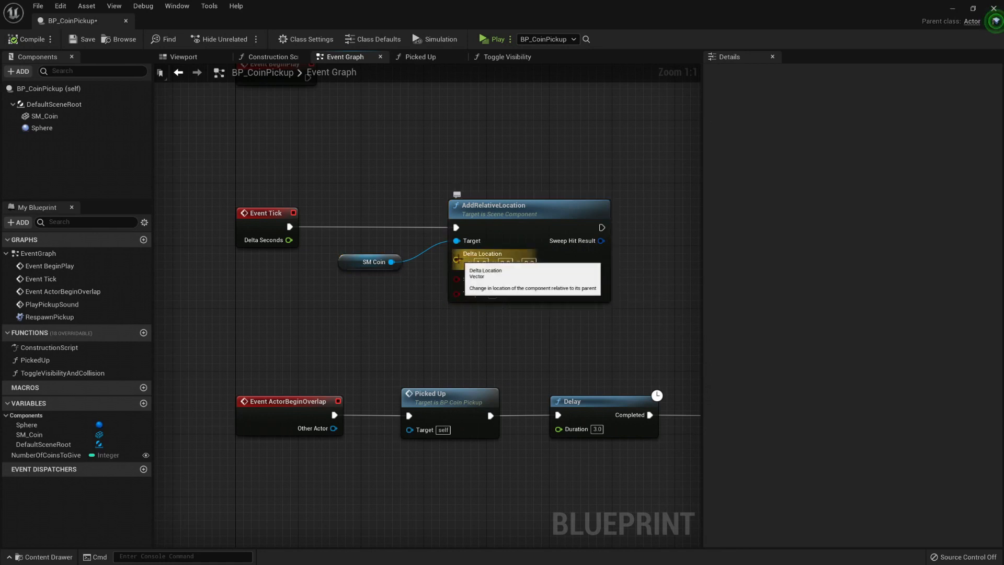
left_click(516, 255)
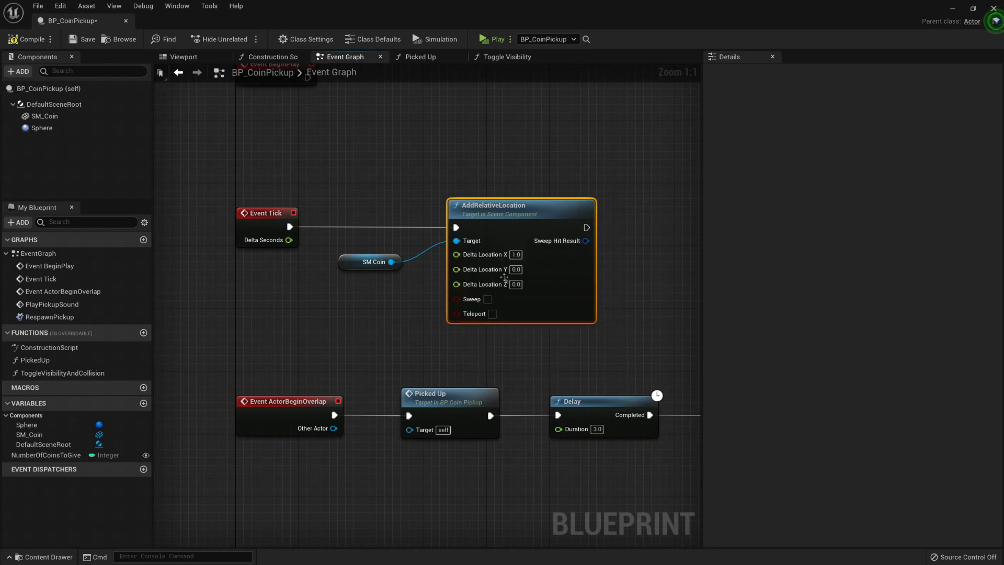
left_click(372, 253)
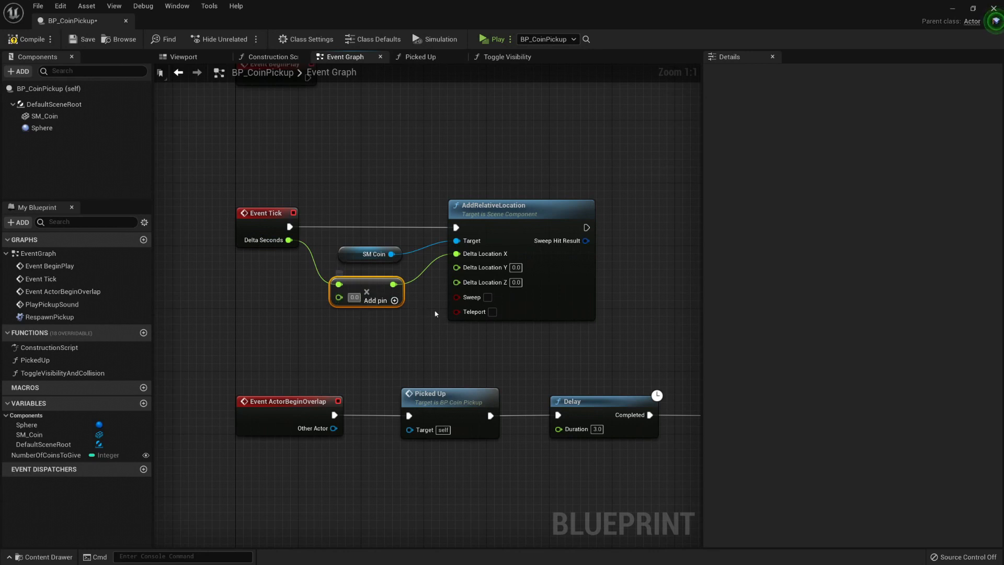
type("1.0")
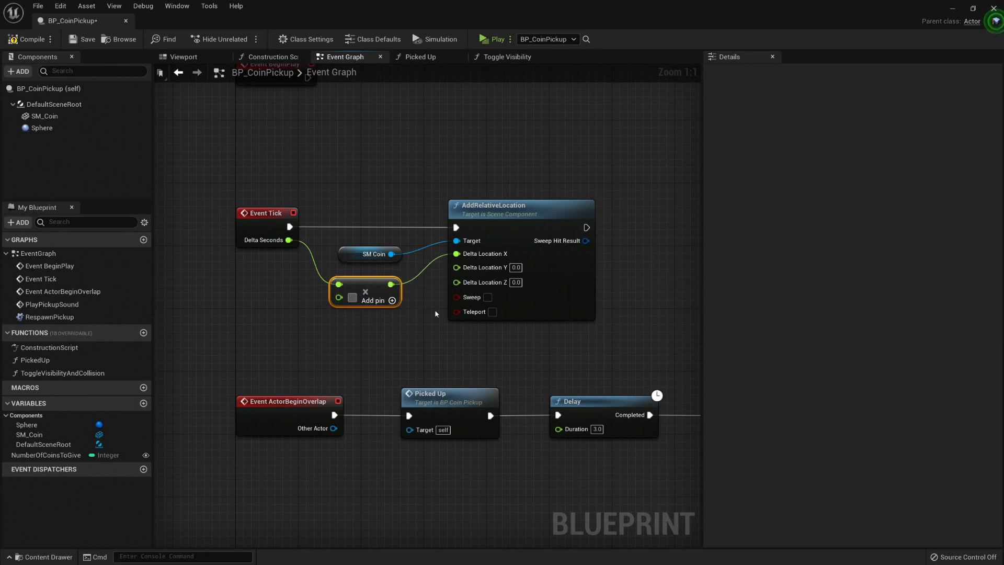
type("5.0")
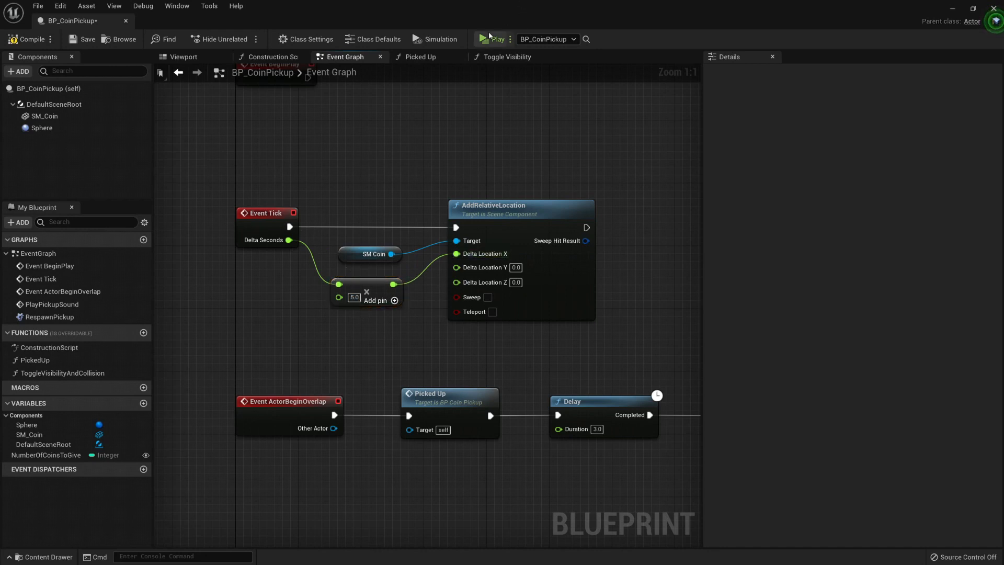
left_click(492, 40)
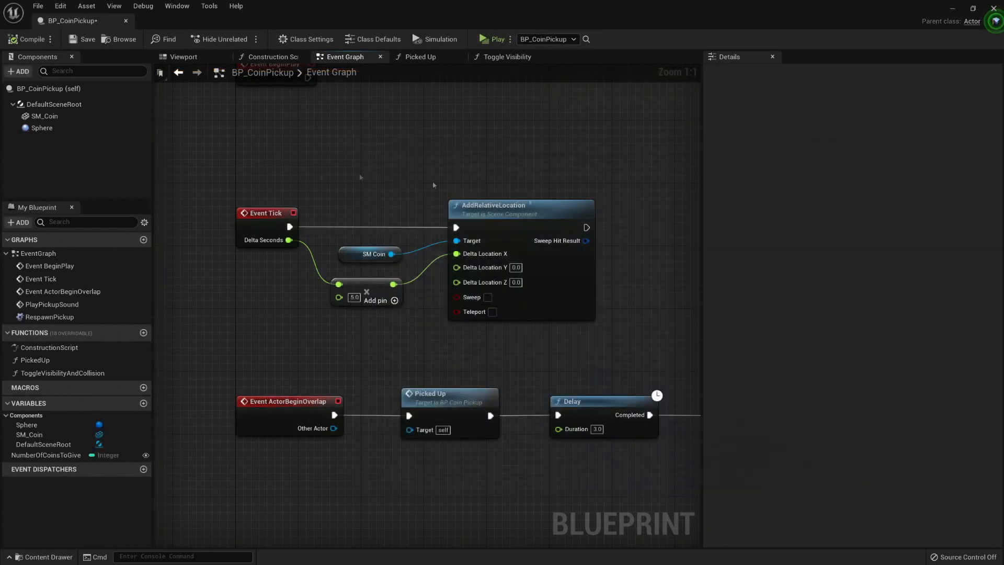
Step: Delete the AddRelativeLocation, SM Coin and Multiply nodes, and uncheck Start with Tick Enabled
scroll("down", 3)
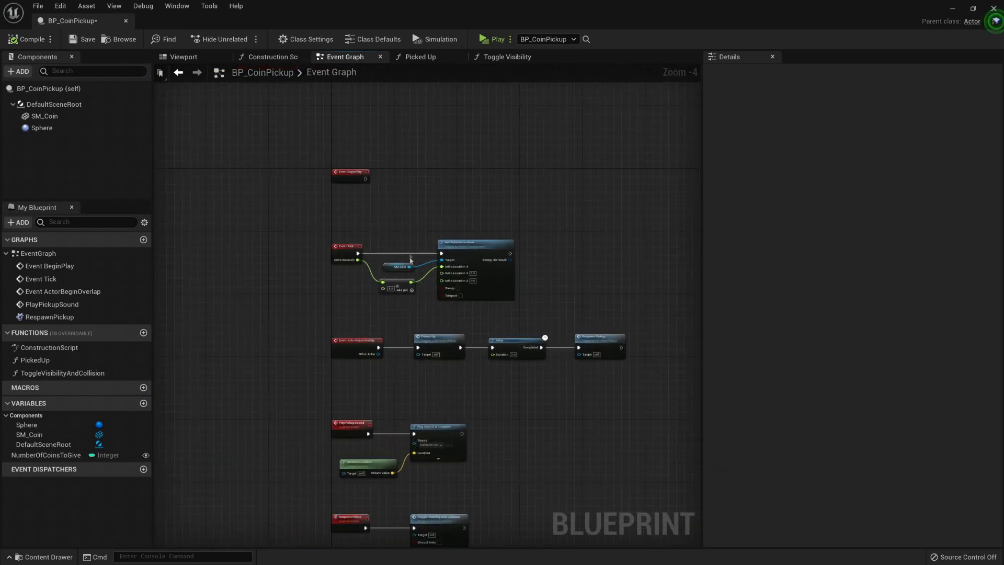
left_click_drag(381, 232, 491, 313)
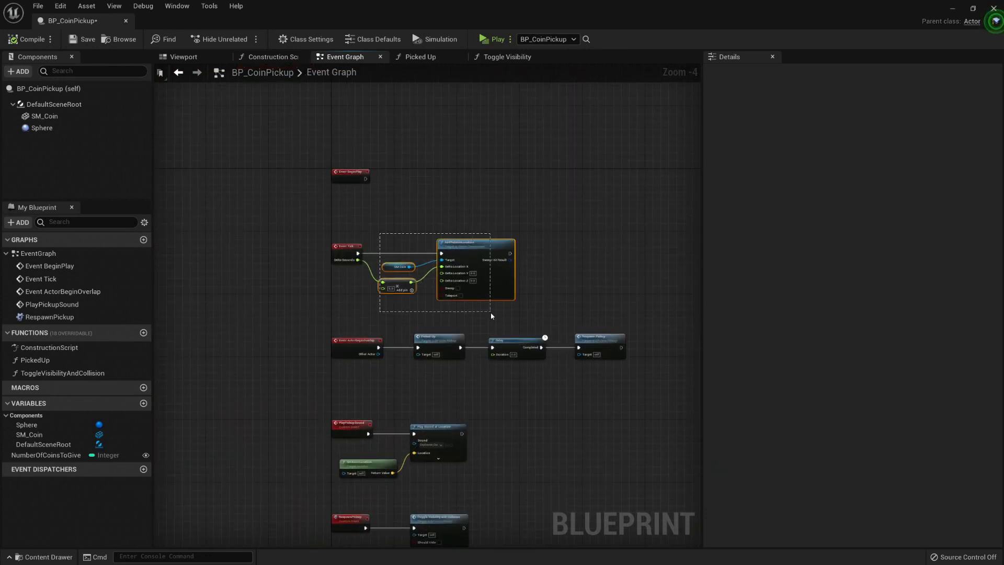
scroll("up", 3)
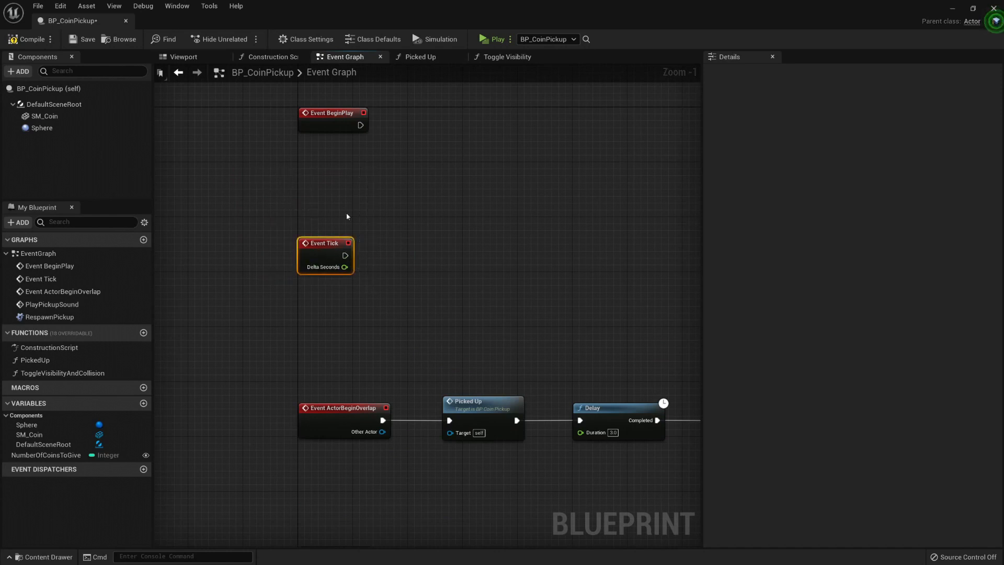
mouse_move(319, 240)
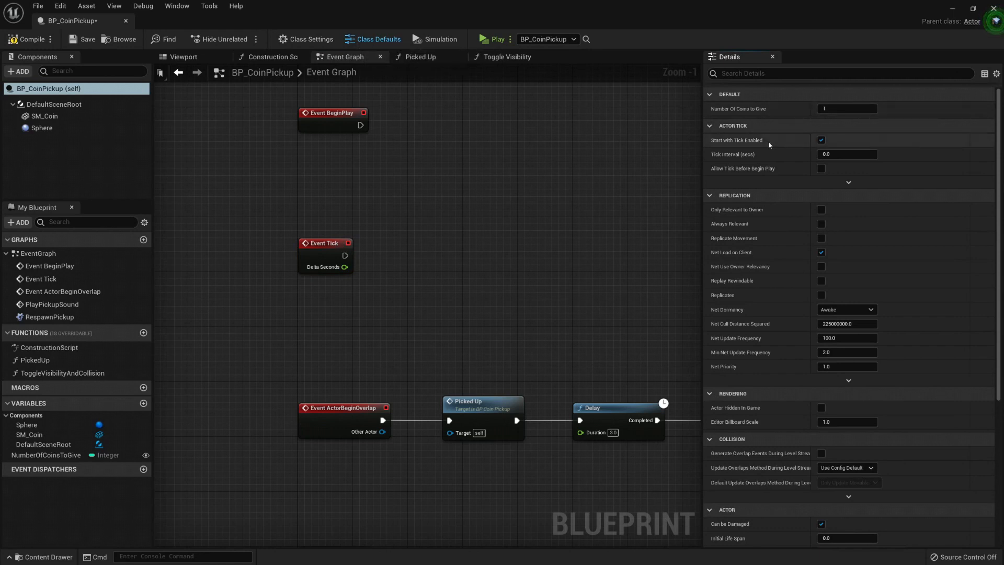
left_click(821, 139)
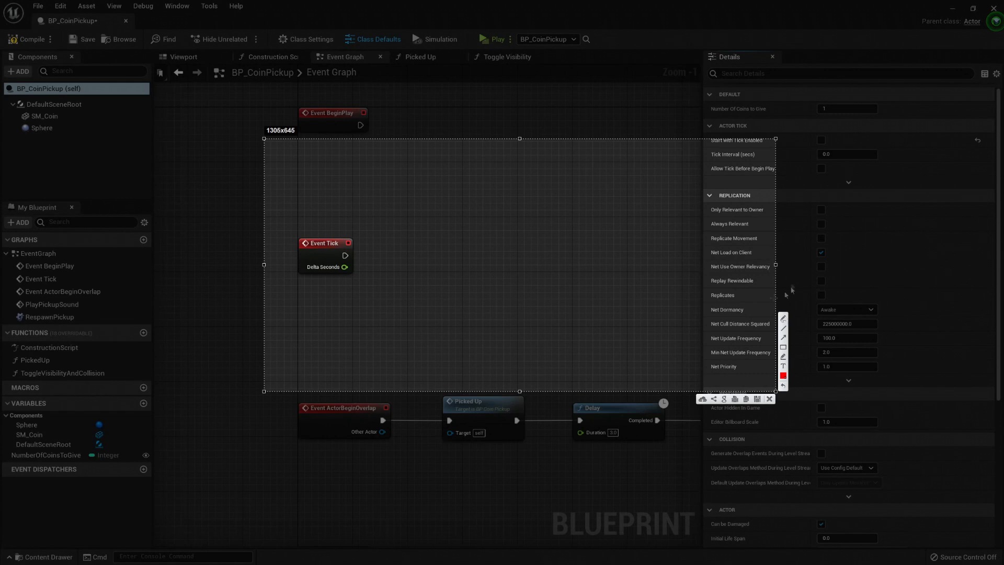
mouse_move(568, 265)
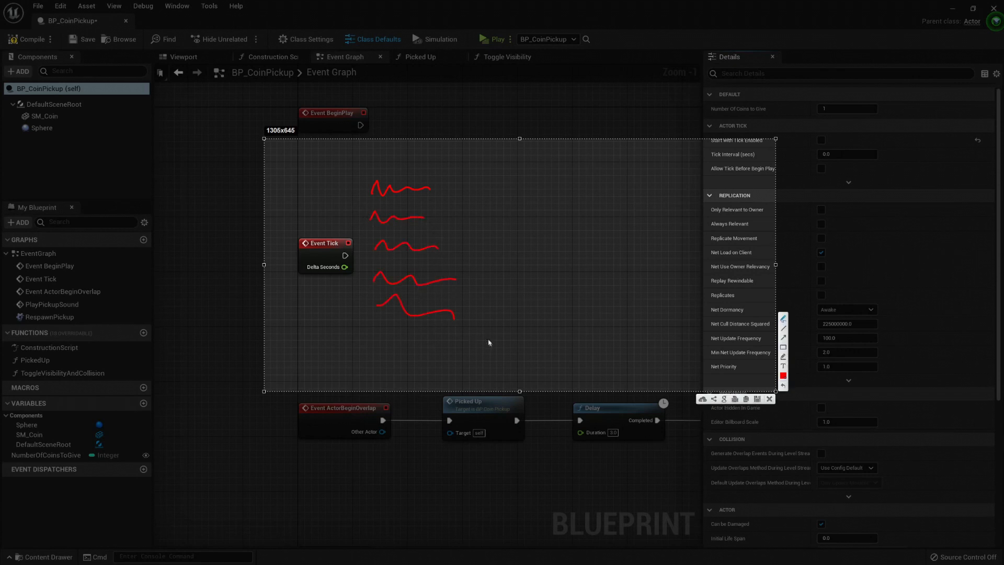
mouse_move(322, 186)
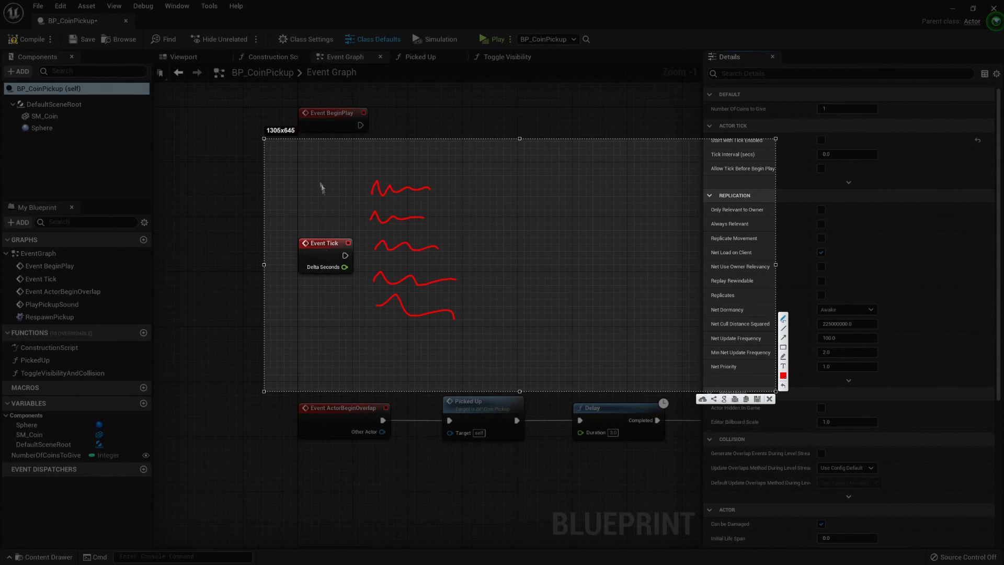
mouse_move(342, 254)
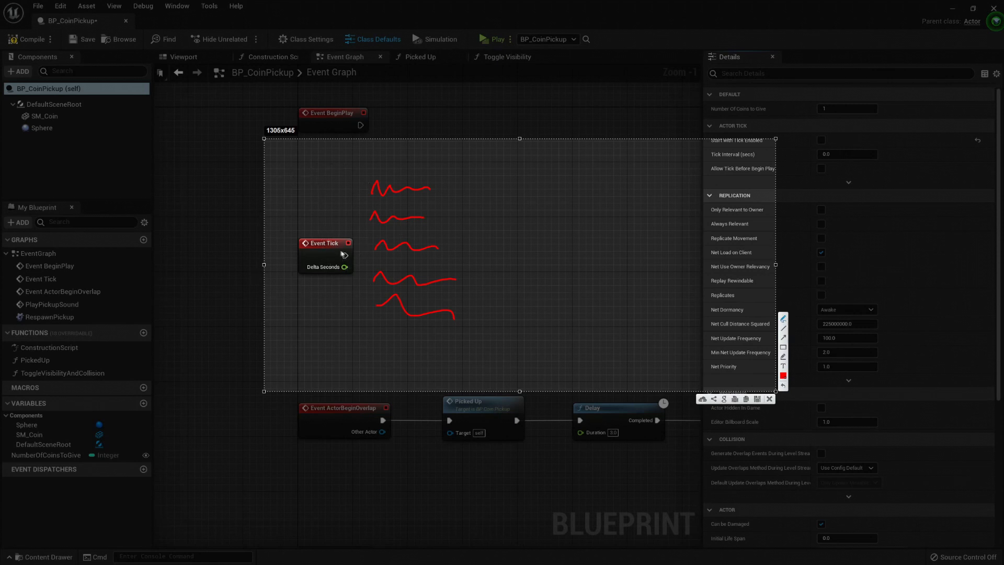
mouse_move(444, 253)
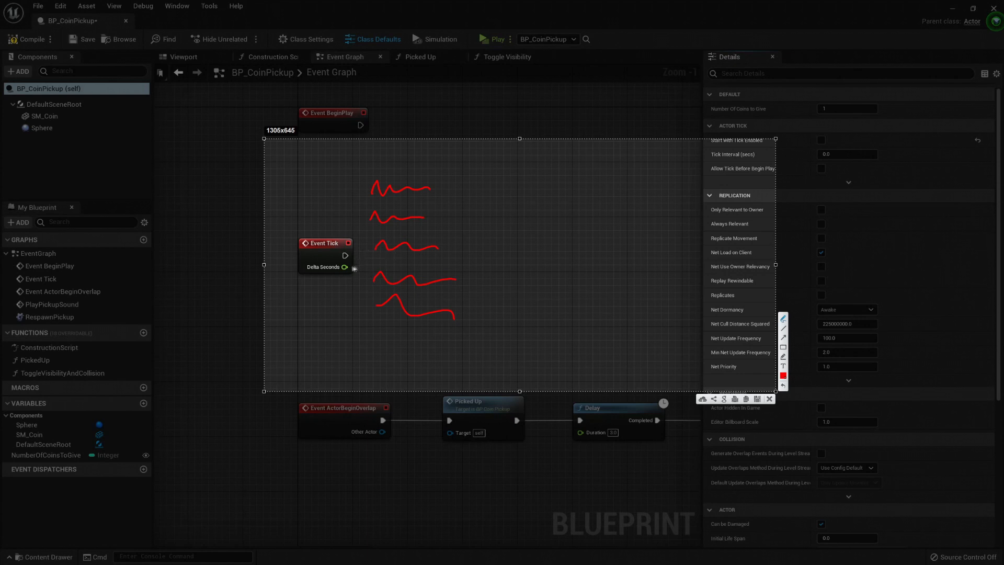
mouse_move(333, 183)
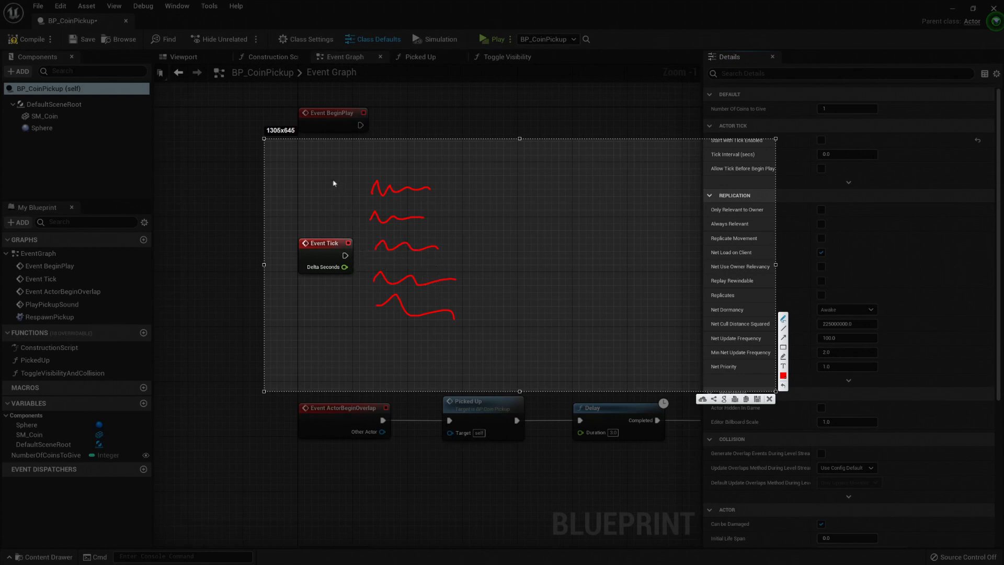
left_click_drag(326, 185, 365, 188)
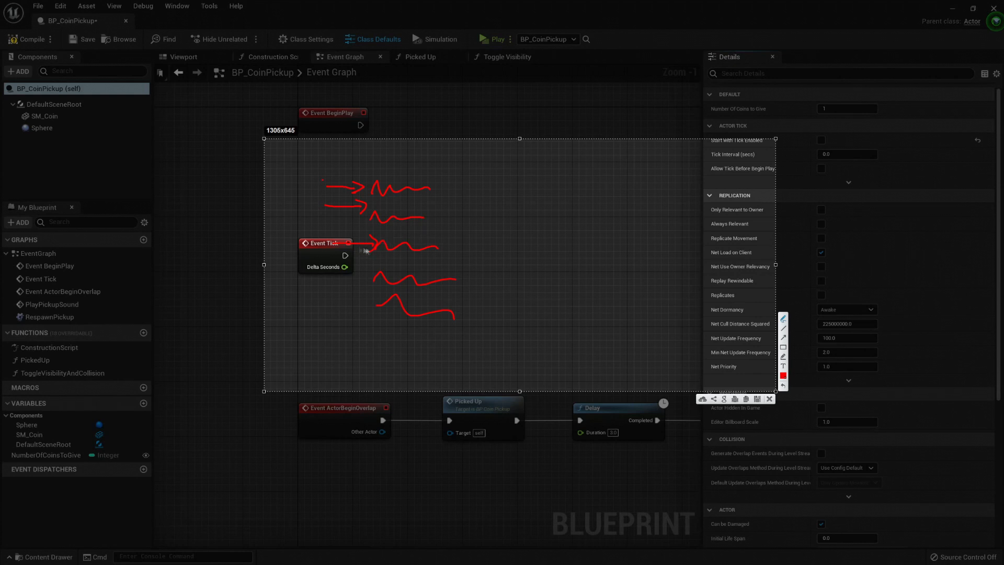
mouse_move(352, 253)
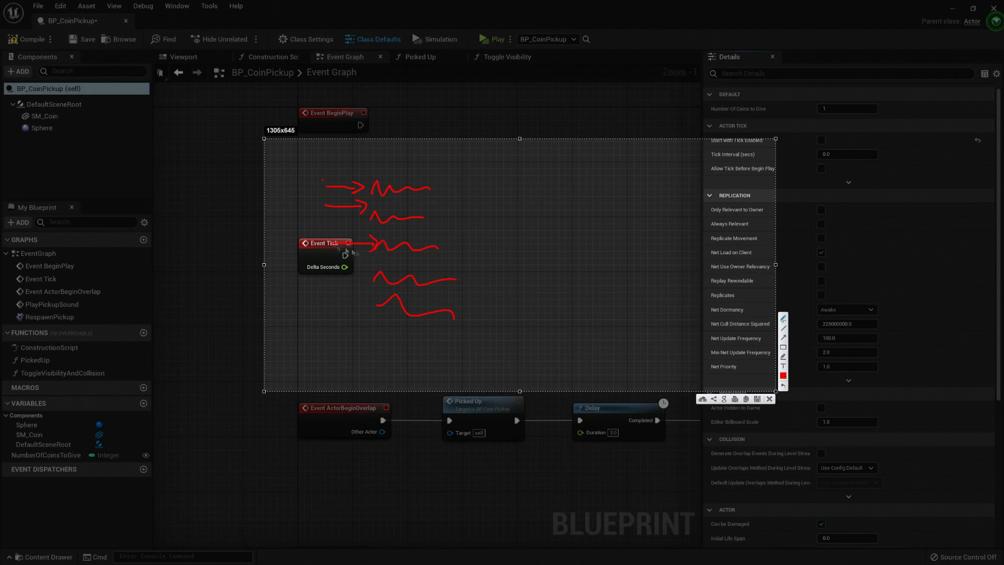
mouse_move(360, 242)
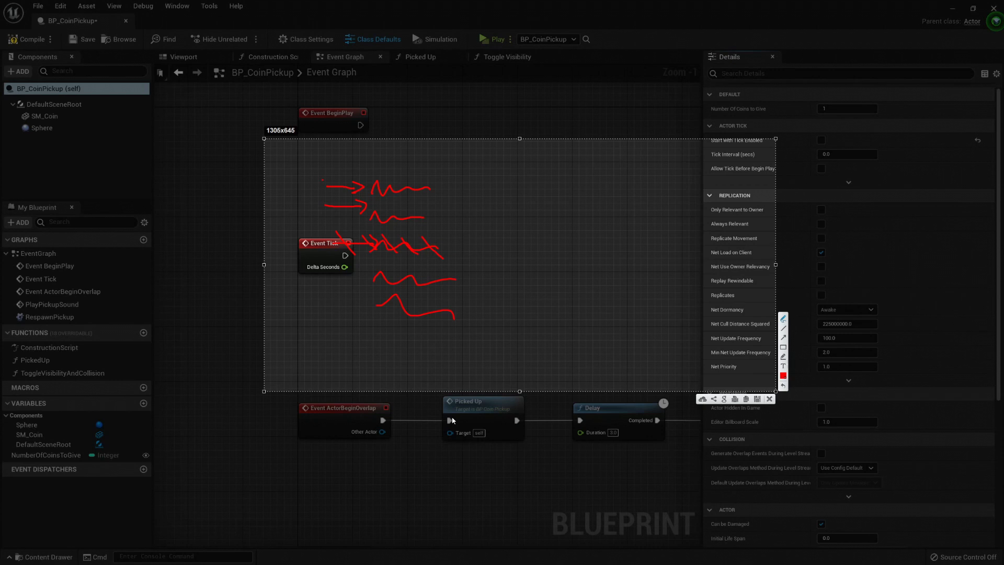
mouse_move(476, 3)
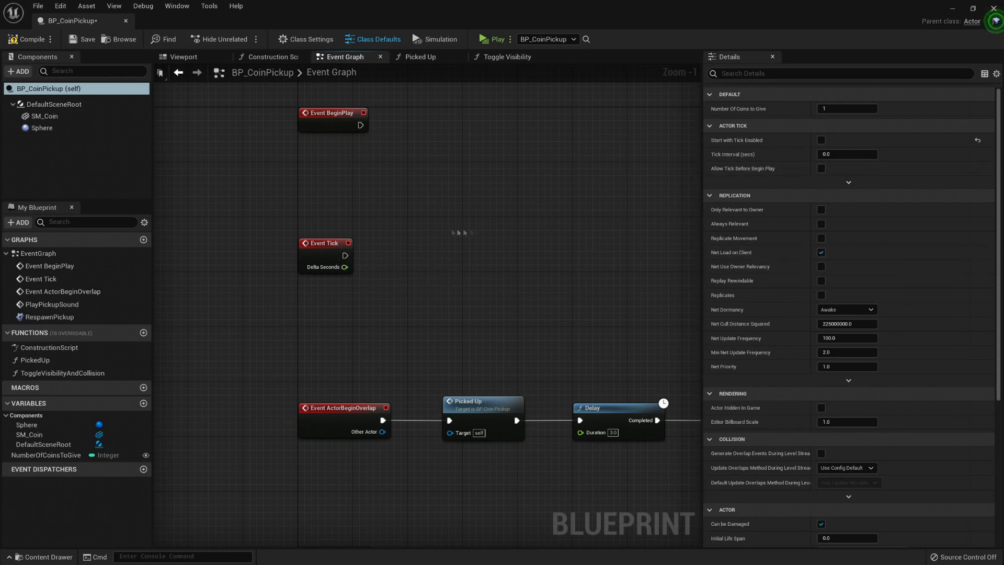
mouse_move(325, 243)
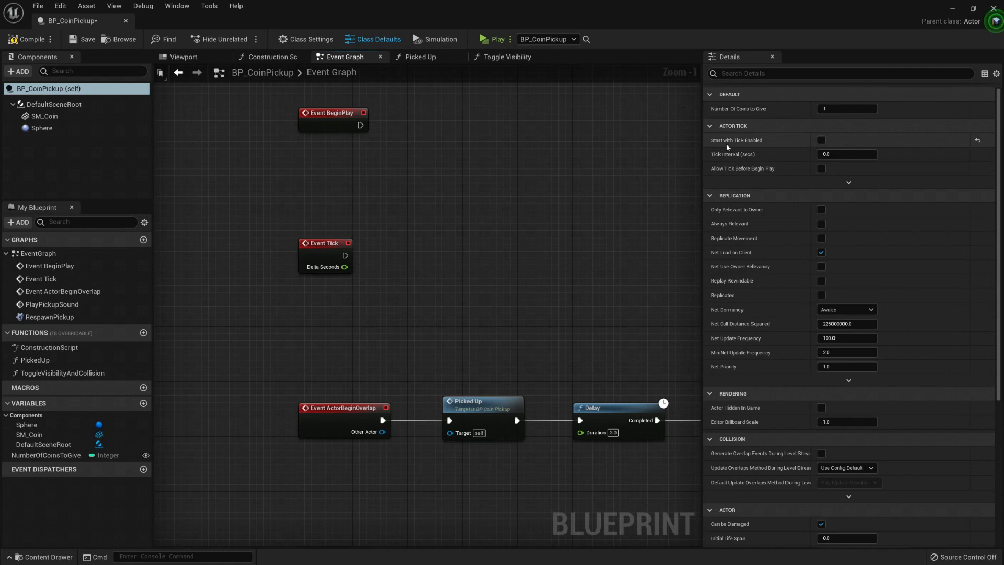
mouse_move(822, 139)
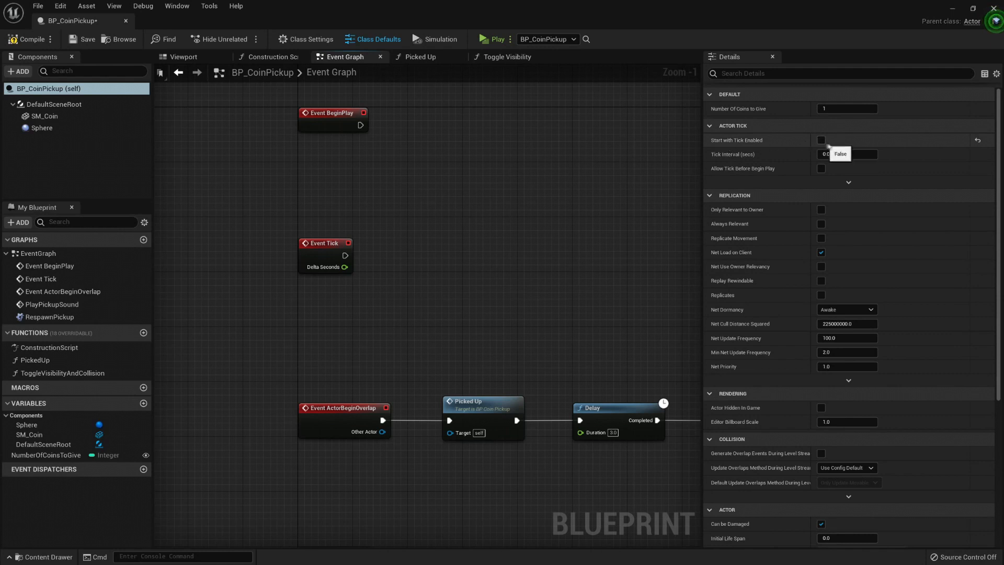